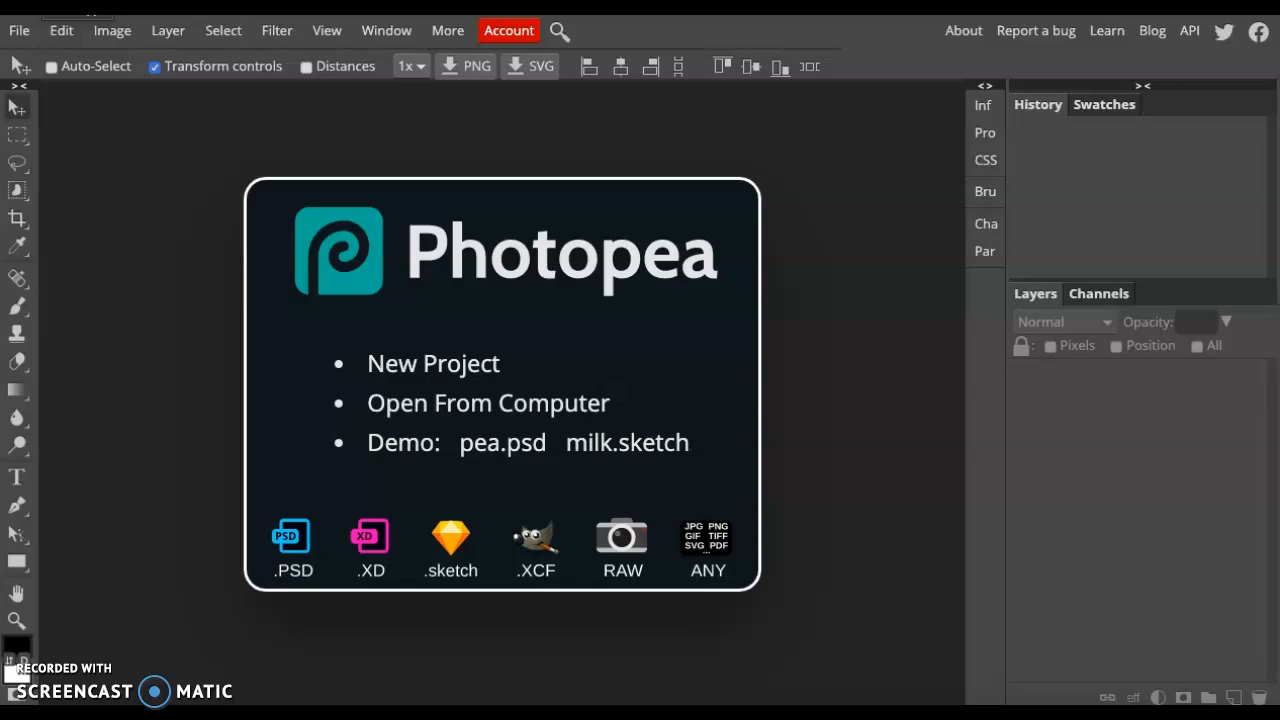
mouse_move(736, 164)
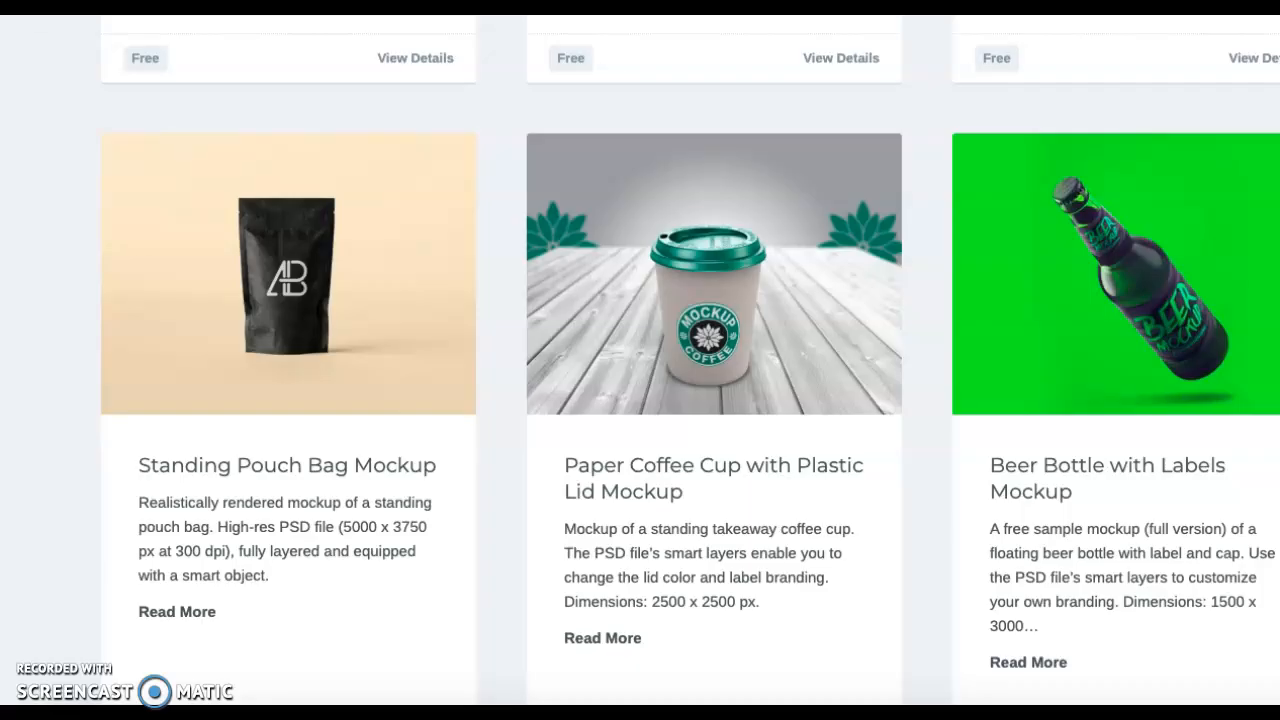
Step: Browse Mockup World's Food & Beverages free-mockup category and scroll through its cards
scroll("up", 3)
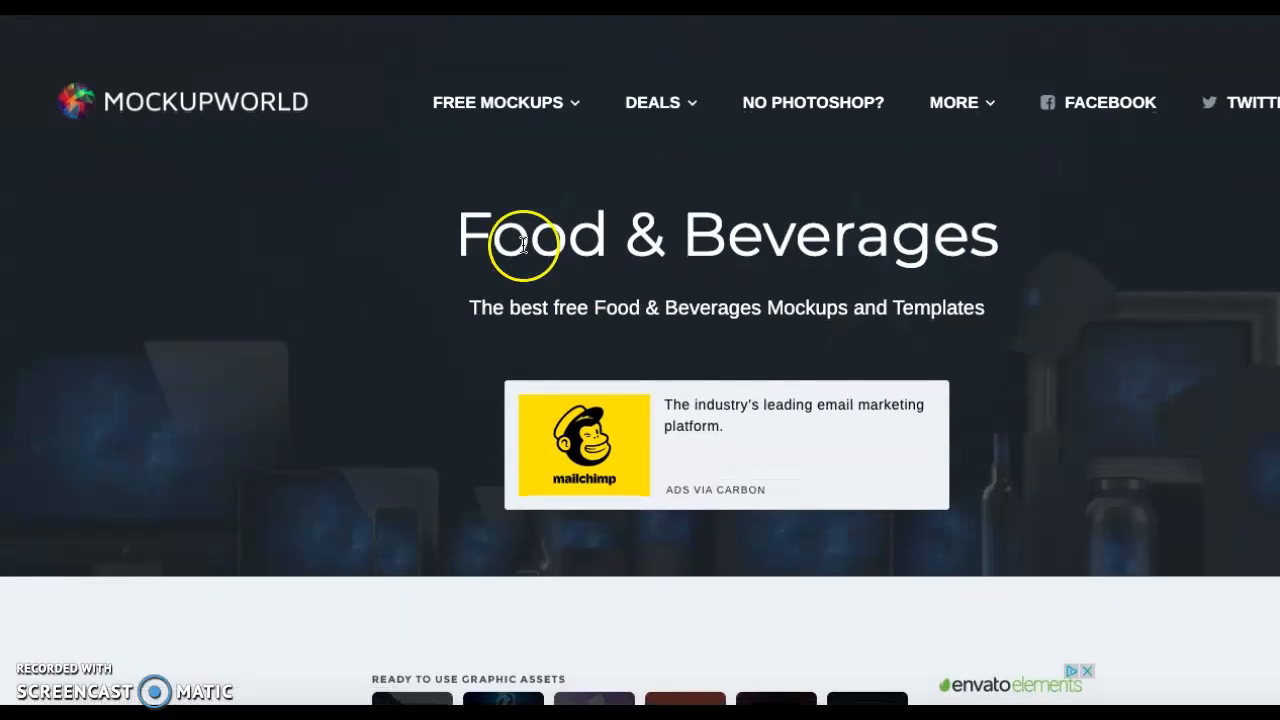
mouse_move(382, 188)
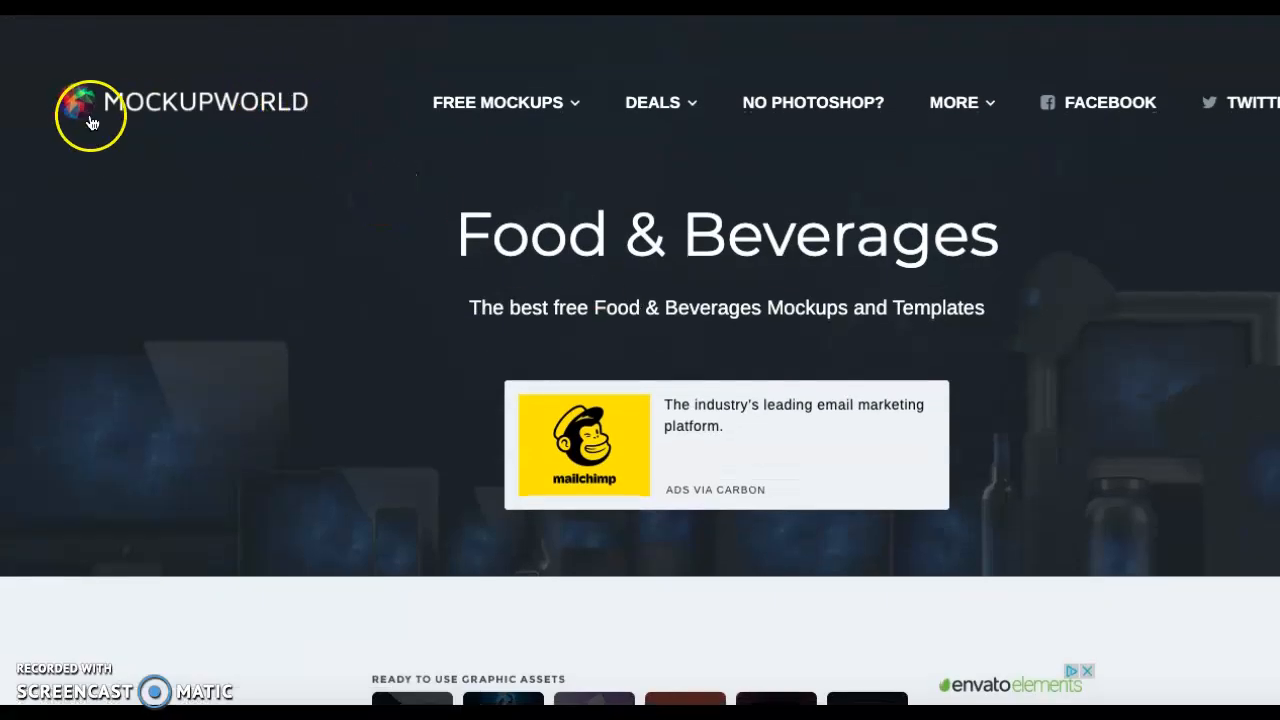
left_click(498, 102)
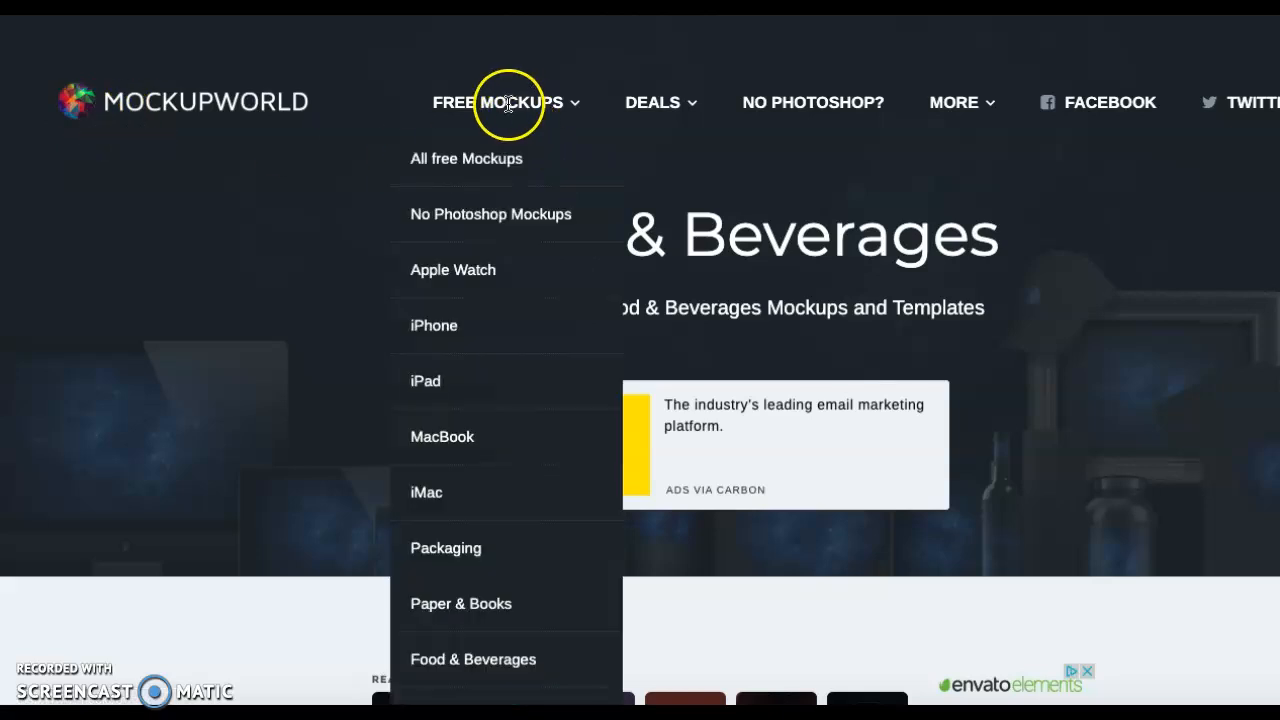
mouse_move(478, 210)
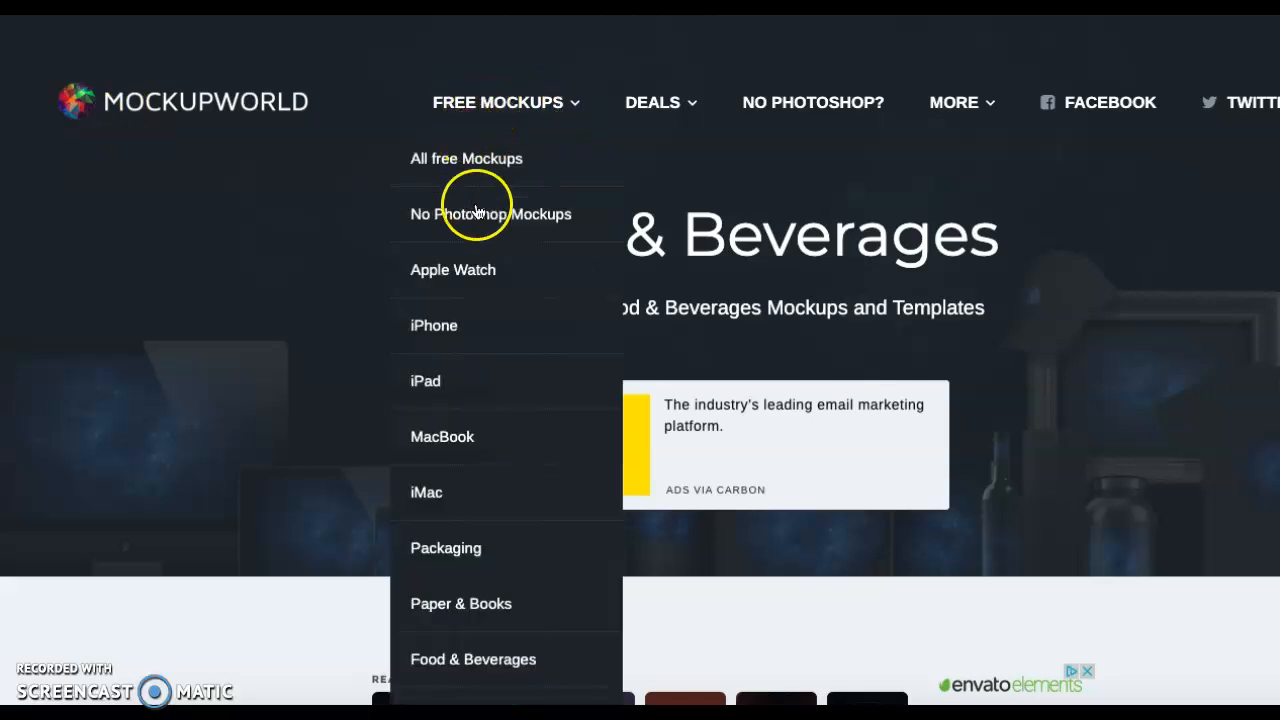
scroll("down", 3)
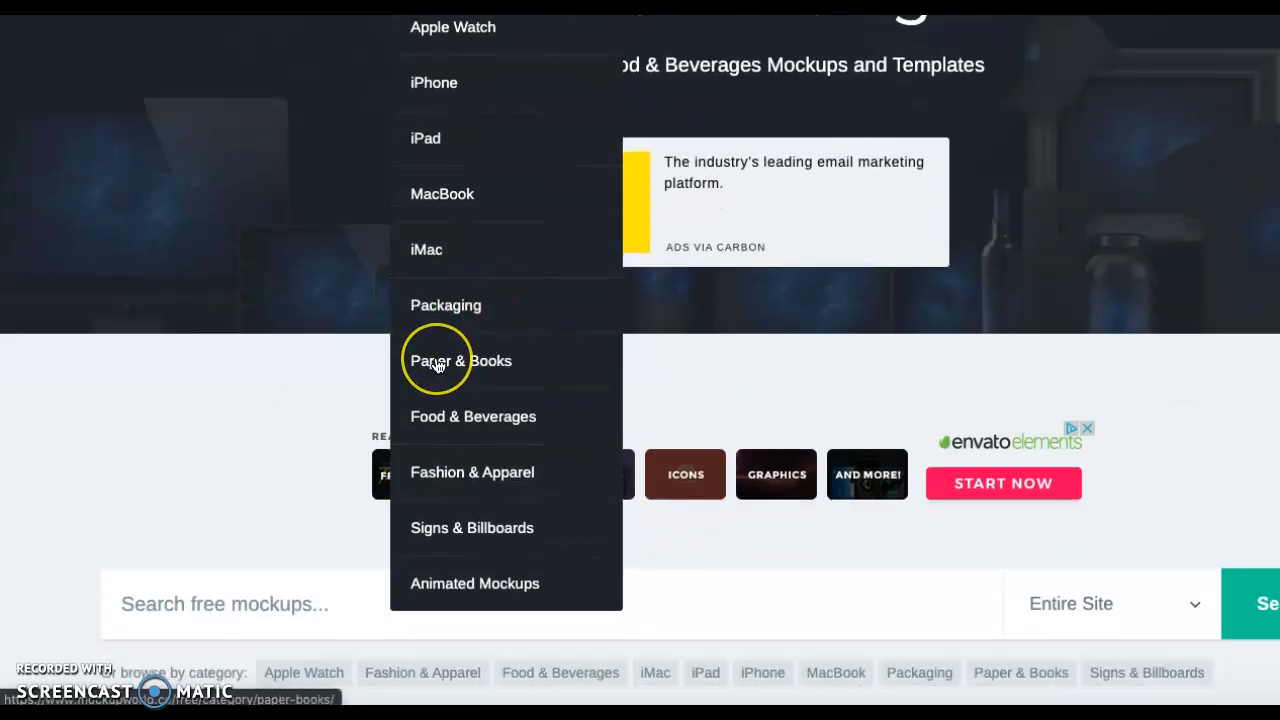
mouse_move(448, 418)
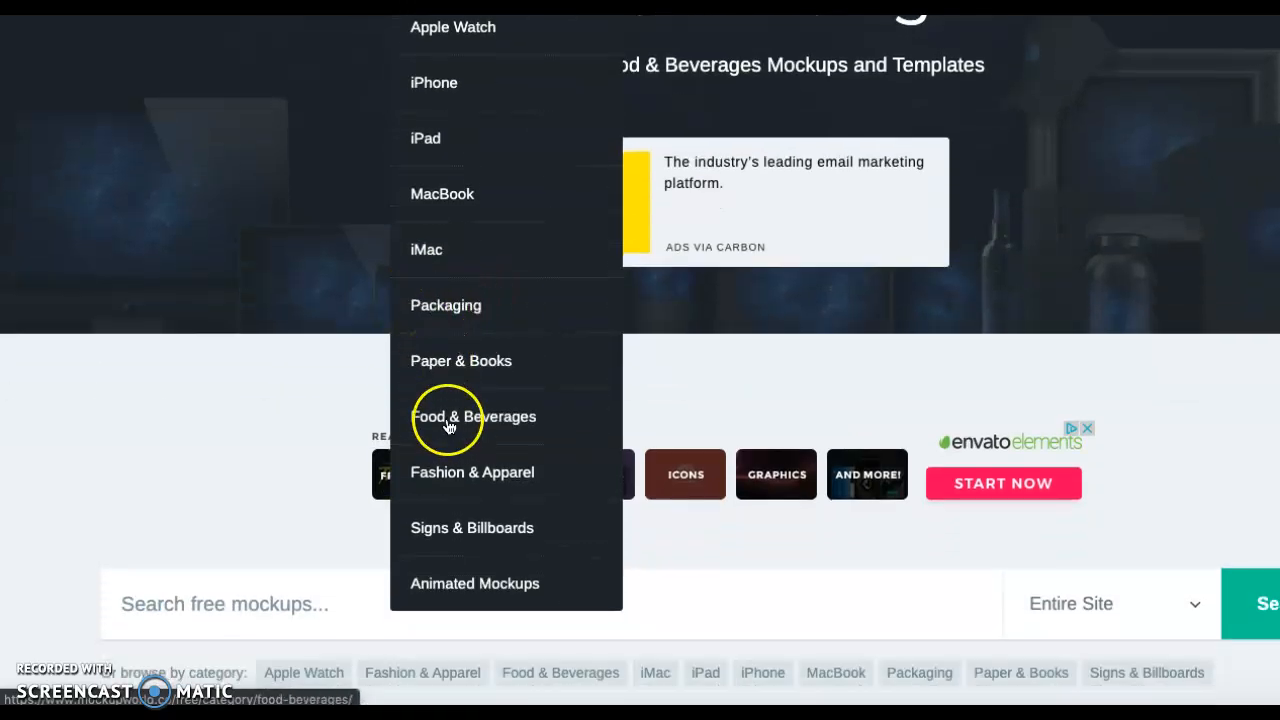
mouse_move(452, 486)
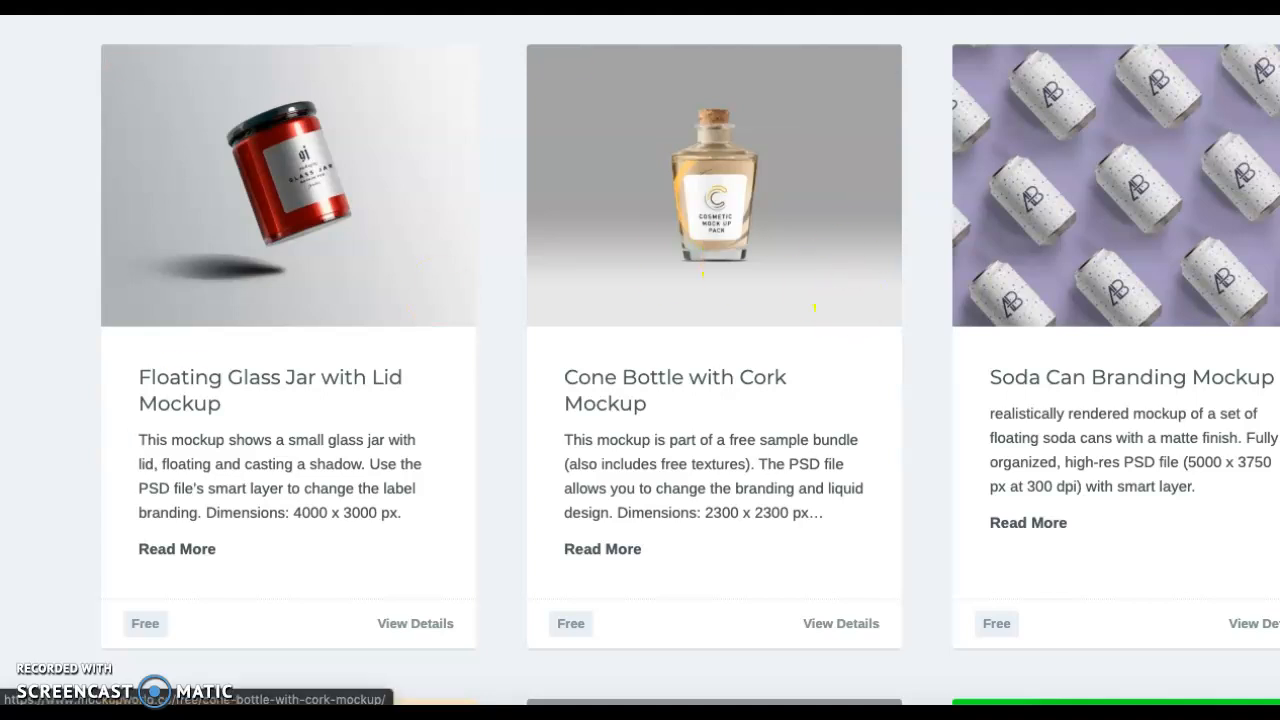
left_click(712, 184)
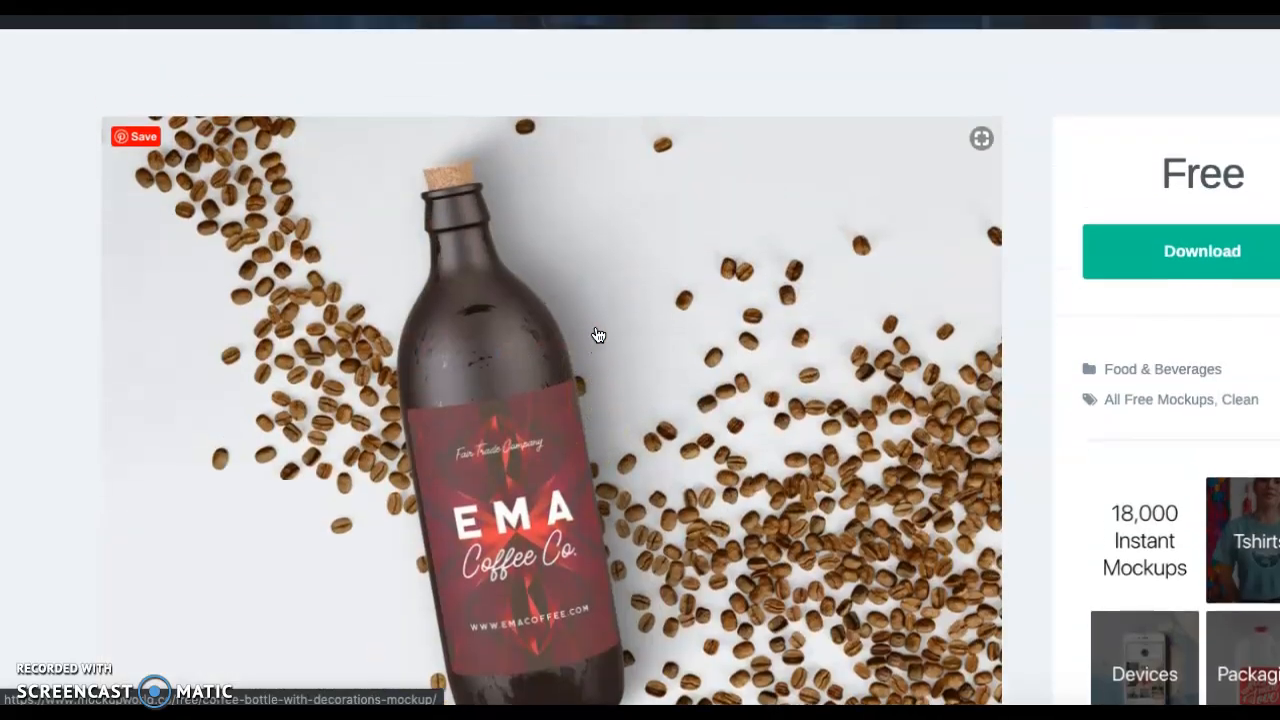
left_click(1200, 252)
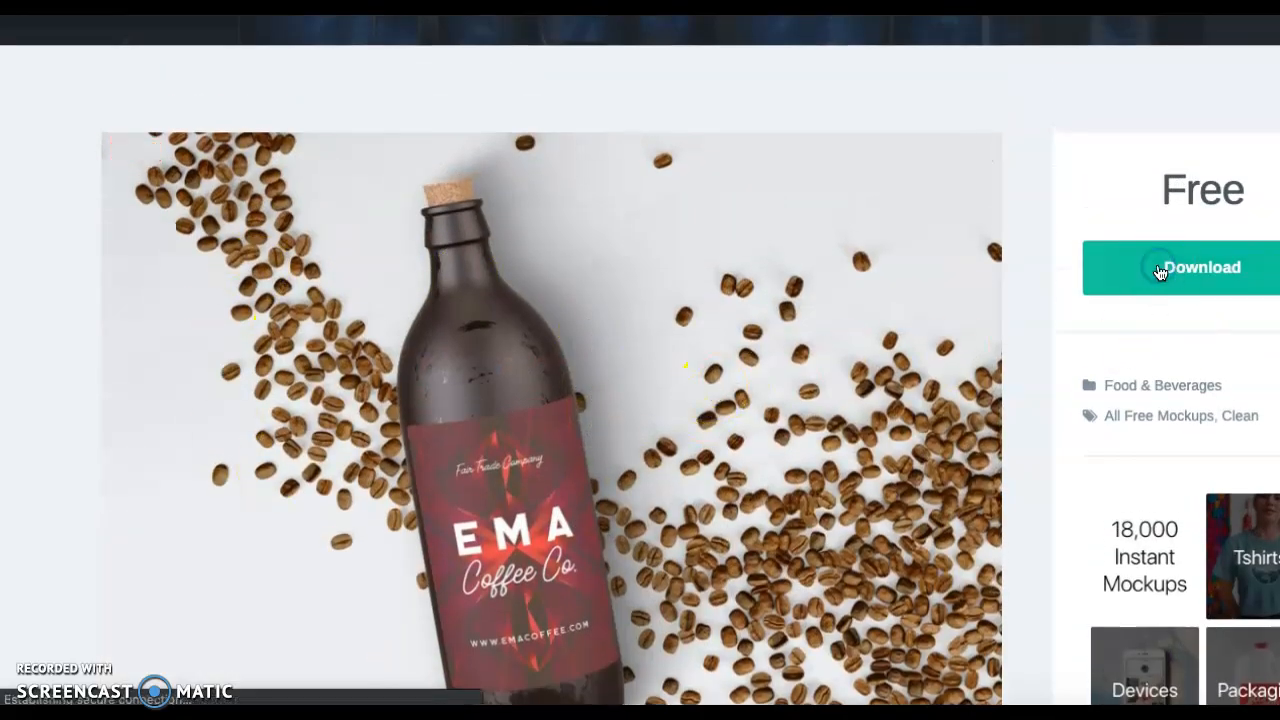
scroll("down", 3)
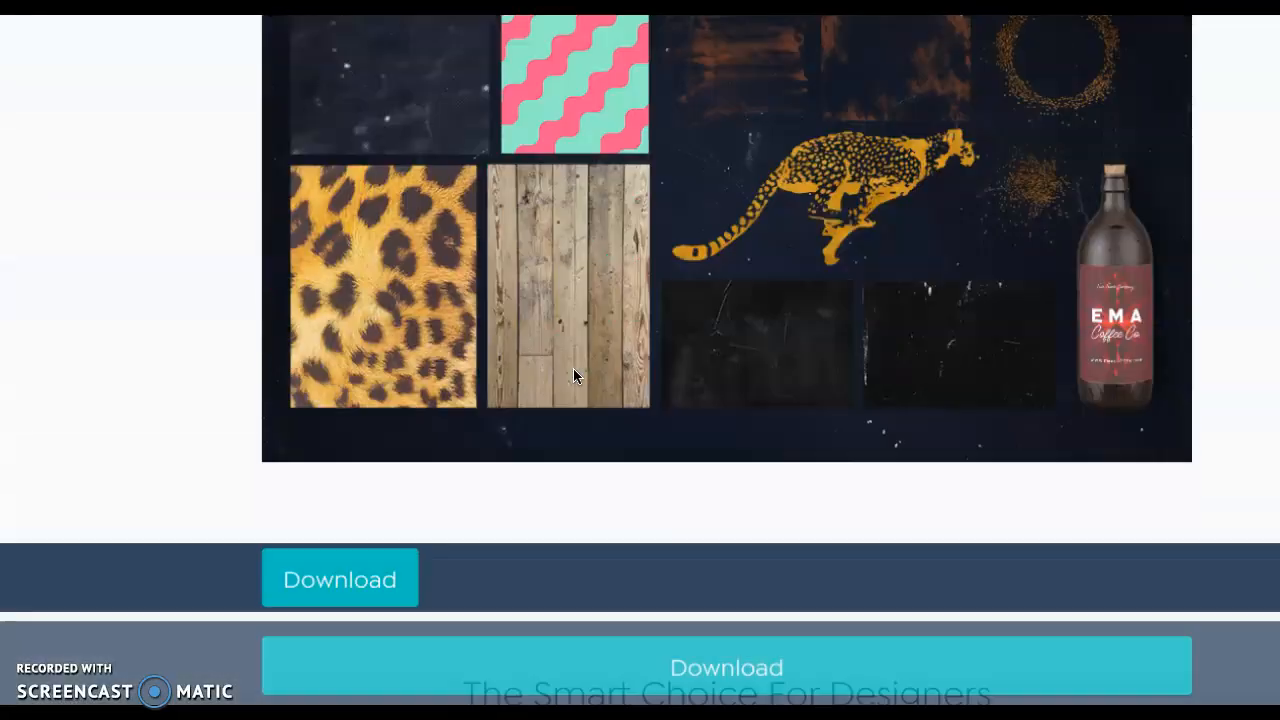
left_click(252, 104)
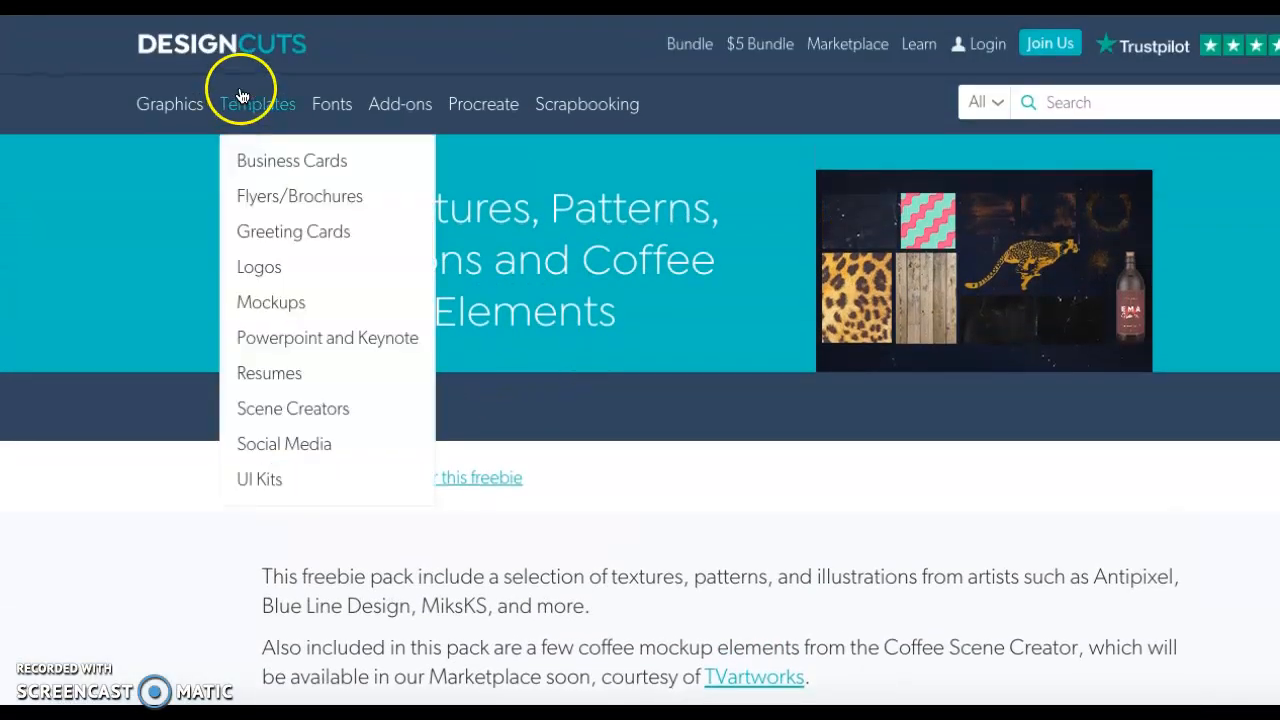
mouse_move(312, 56)
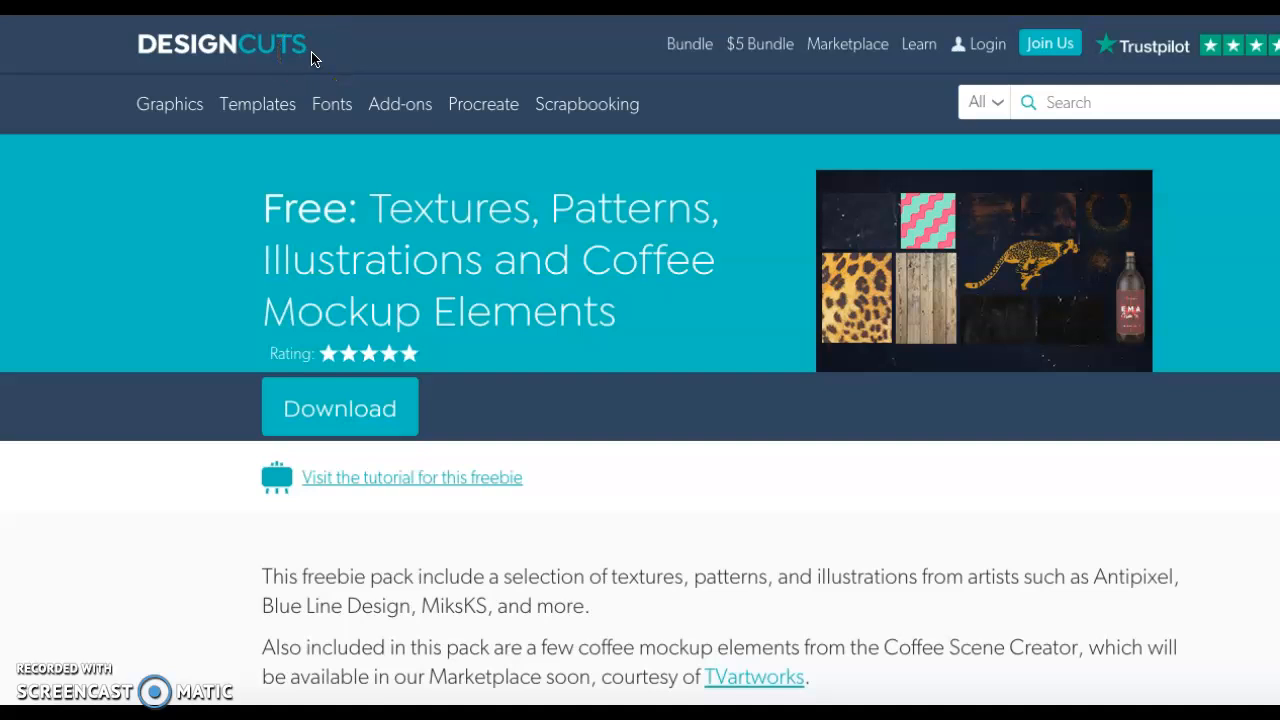
mouse_move(348, 32)
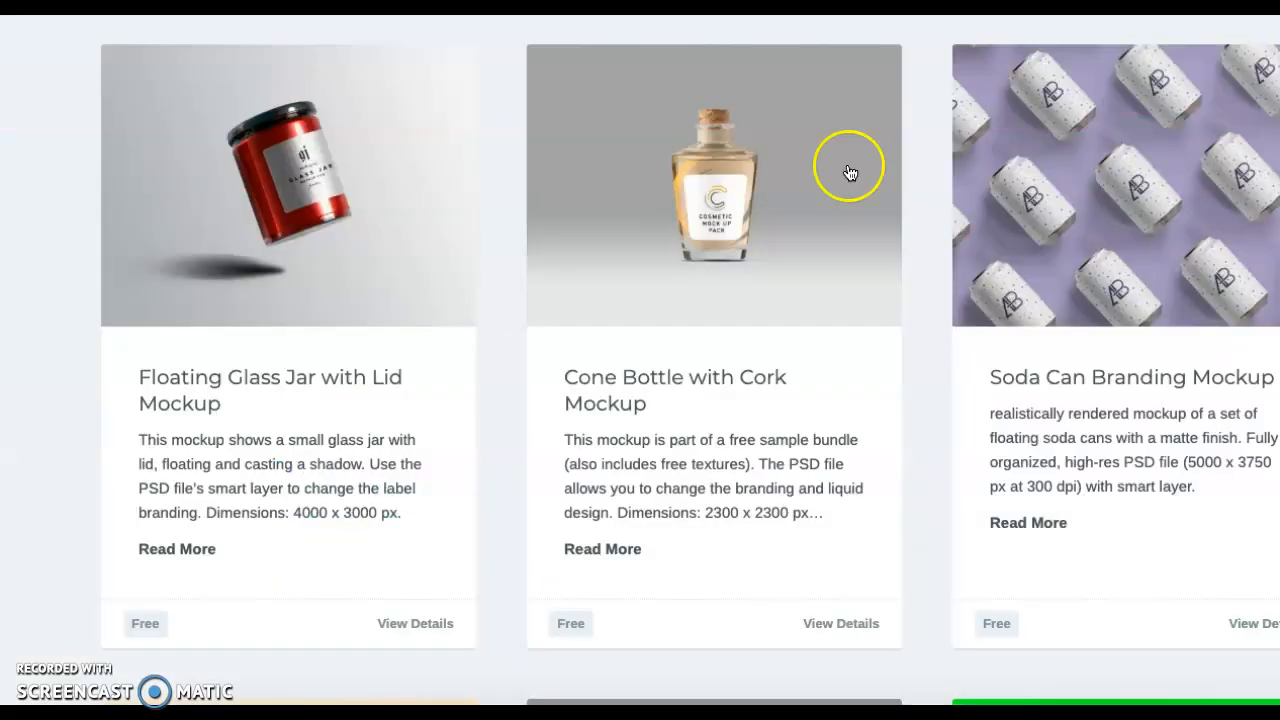
Step: Download the Standing Pouch Bag Mockup zip via Download and Download Mockup
scroll("down", 3)
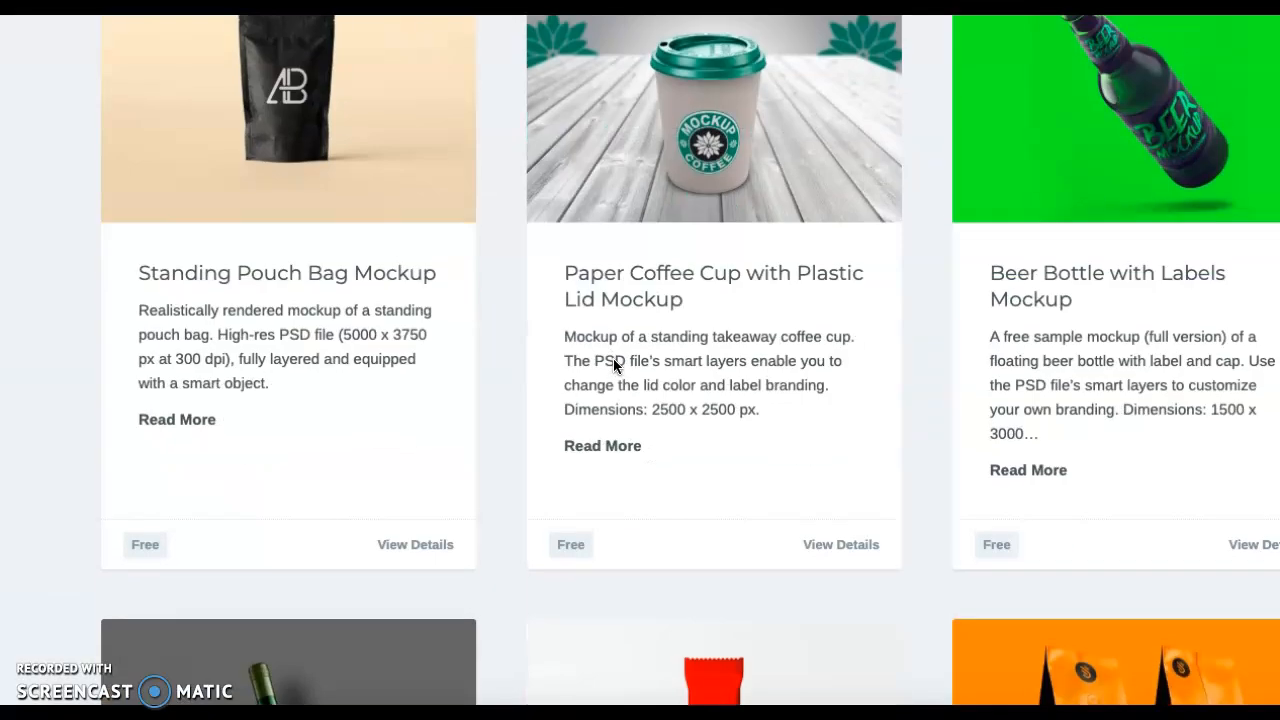
scroll("down", 3)
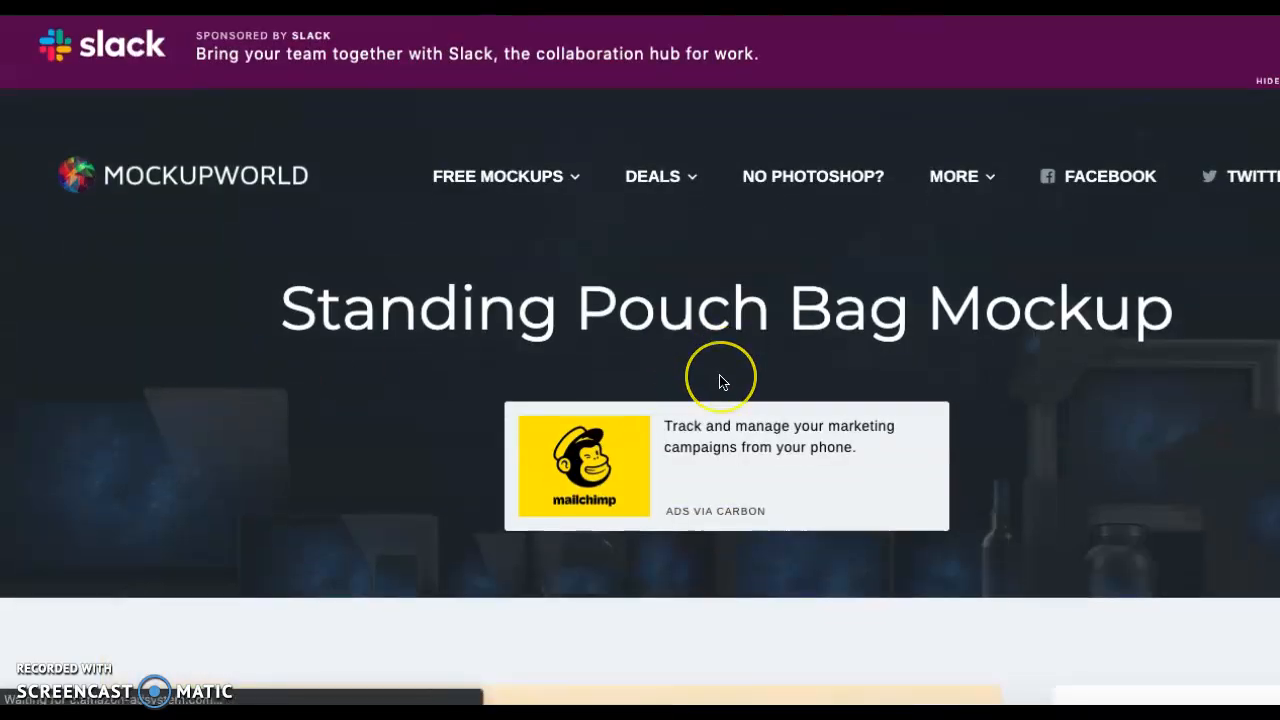
scroll("down", 3)
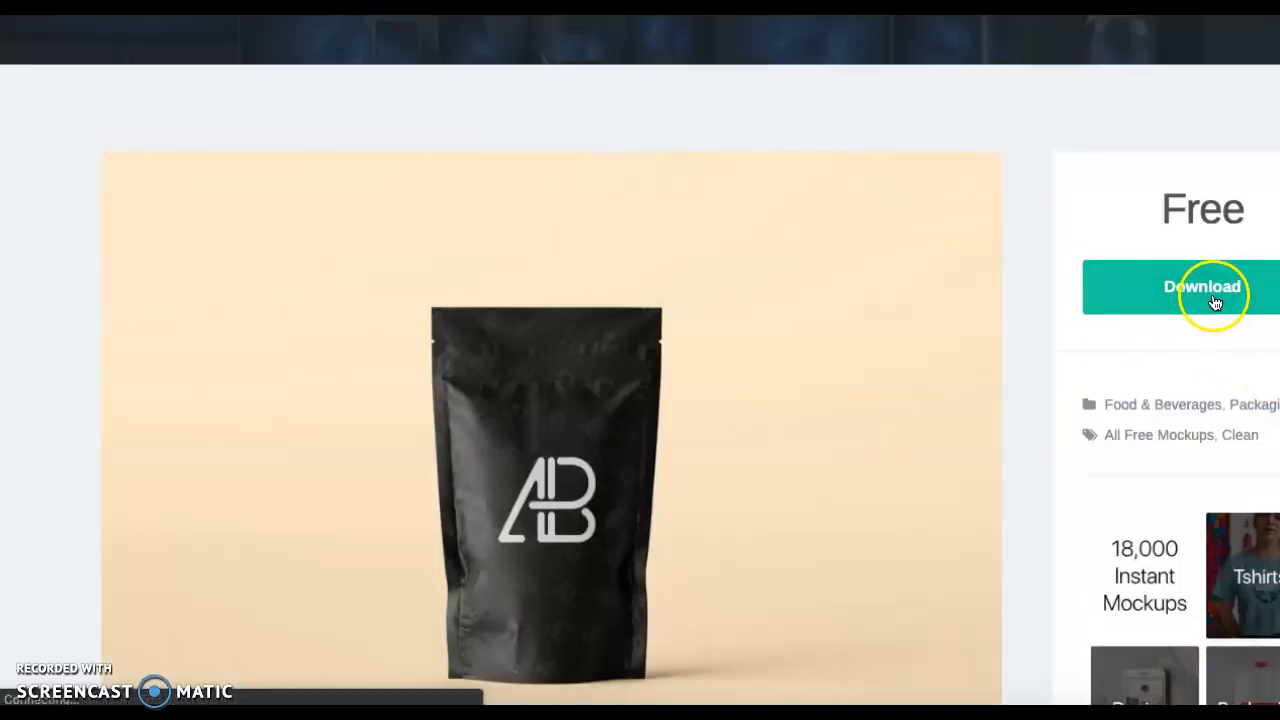
left_click(1202, 288)
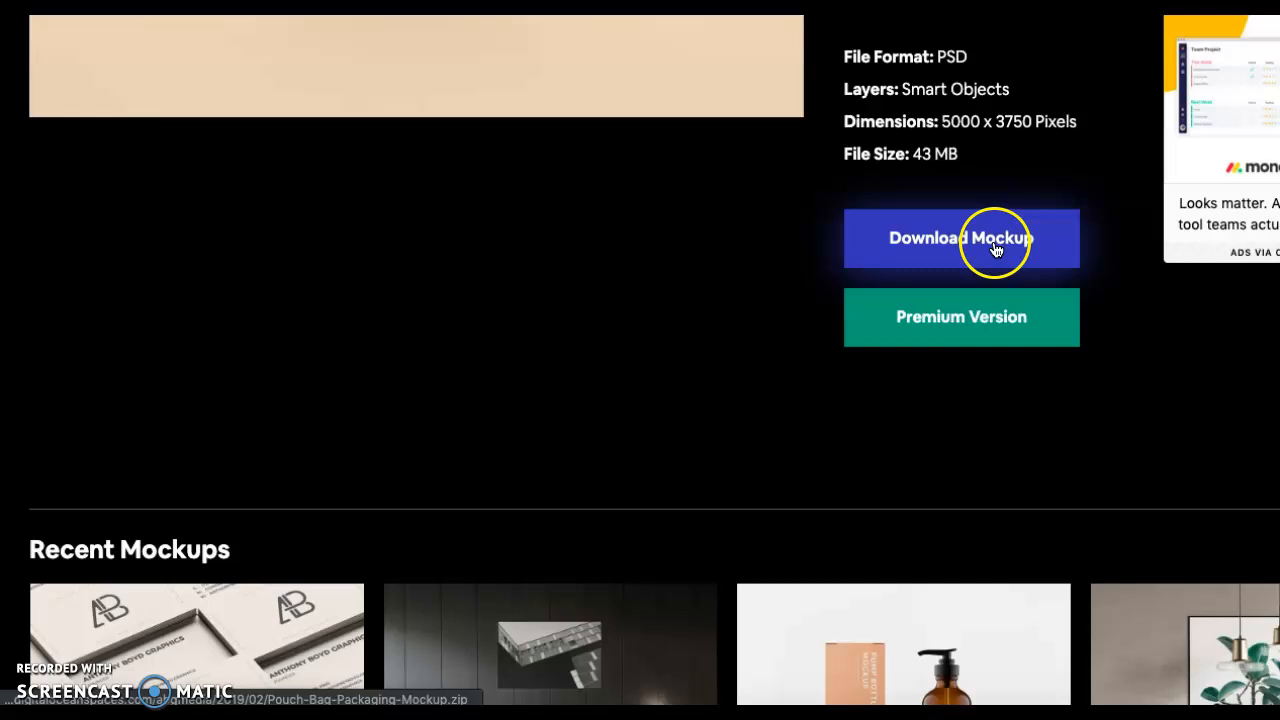
left_click(960, 238)
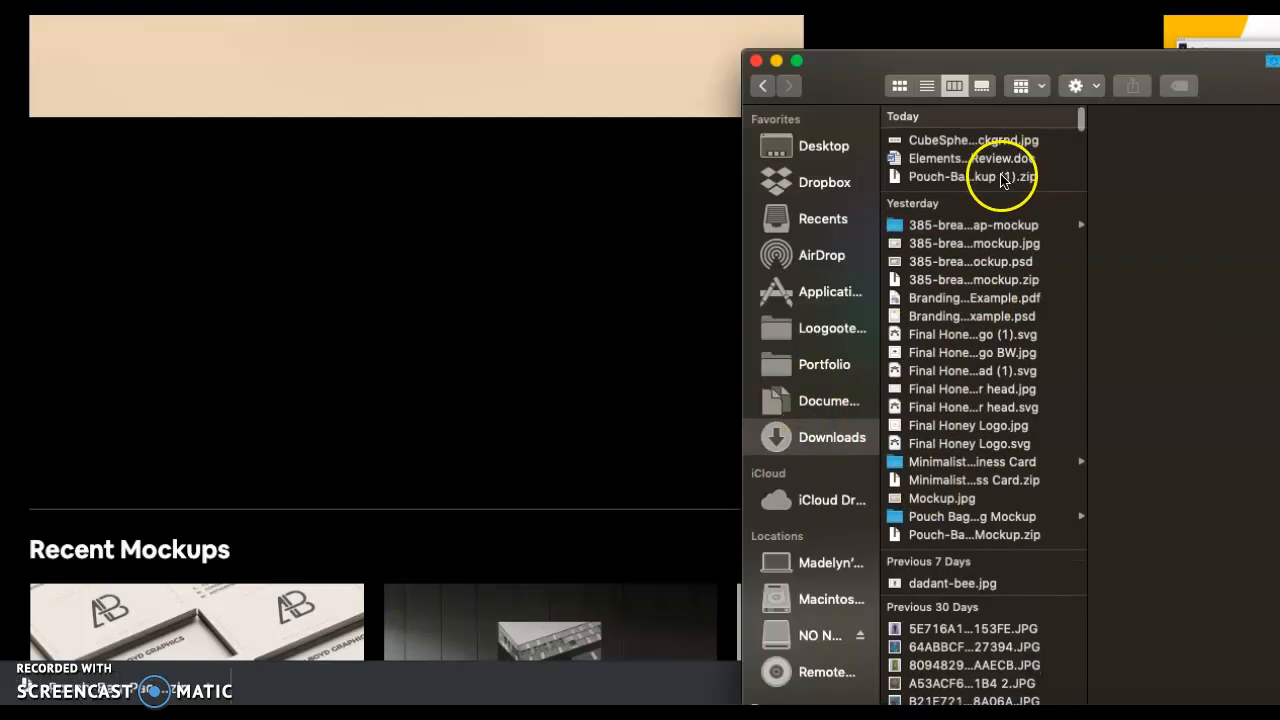
Step: Extract Pouch-Bag-Packaging-Mockup (1).zip in Downloads and select the resulting folder
left_click(974, 176)
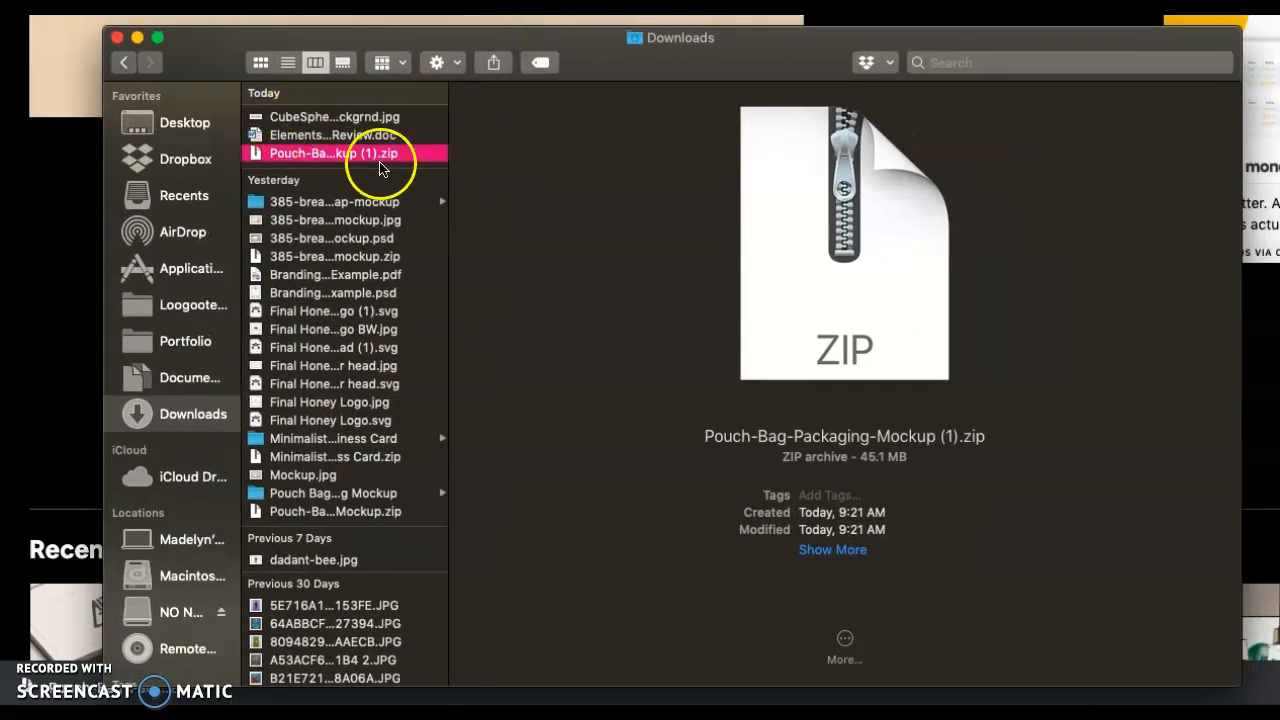
double_click(336, 152)
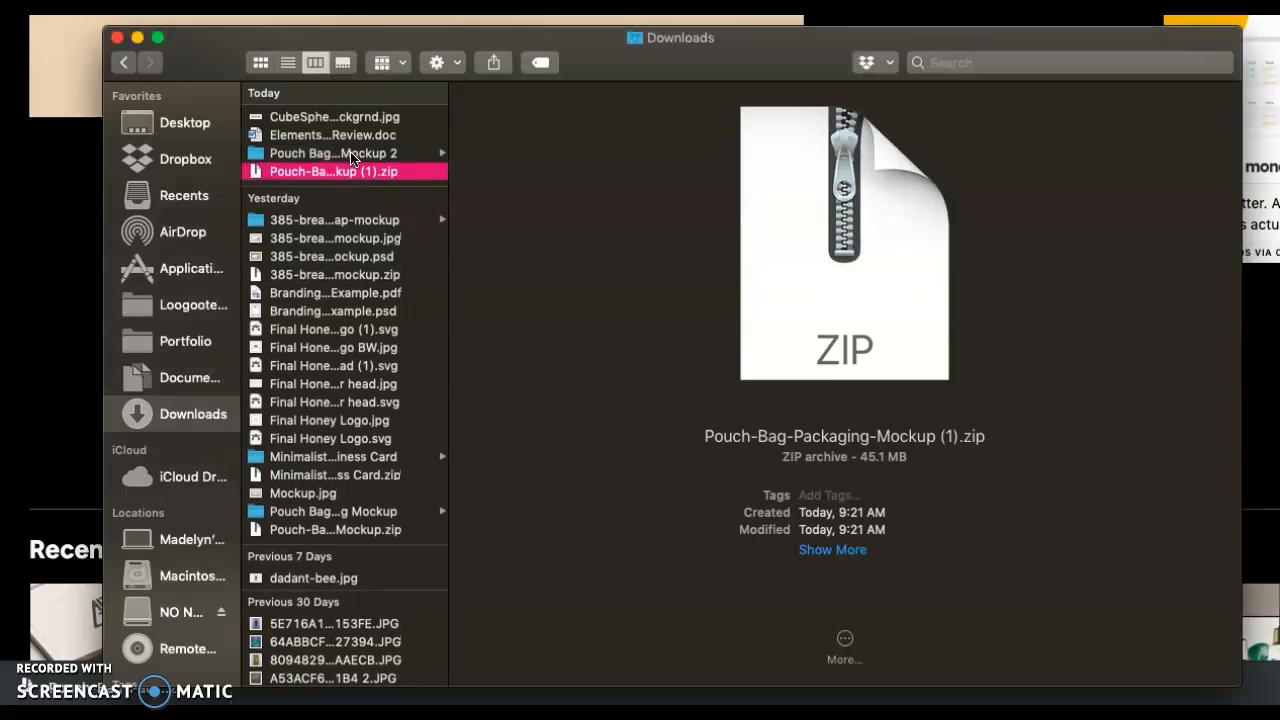
left_click(332, 152)
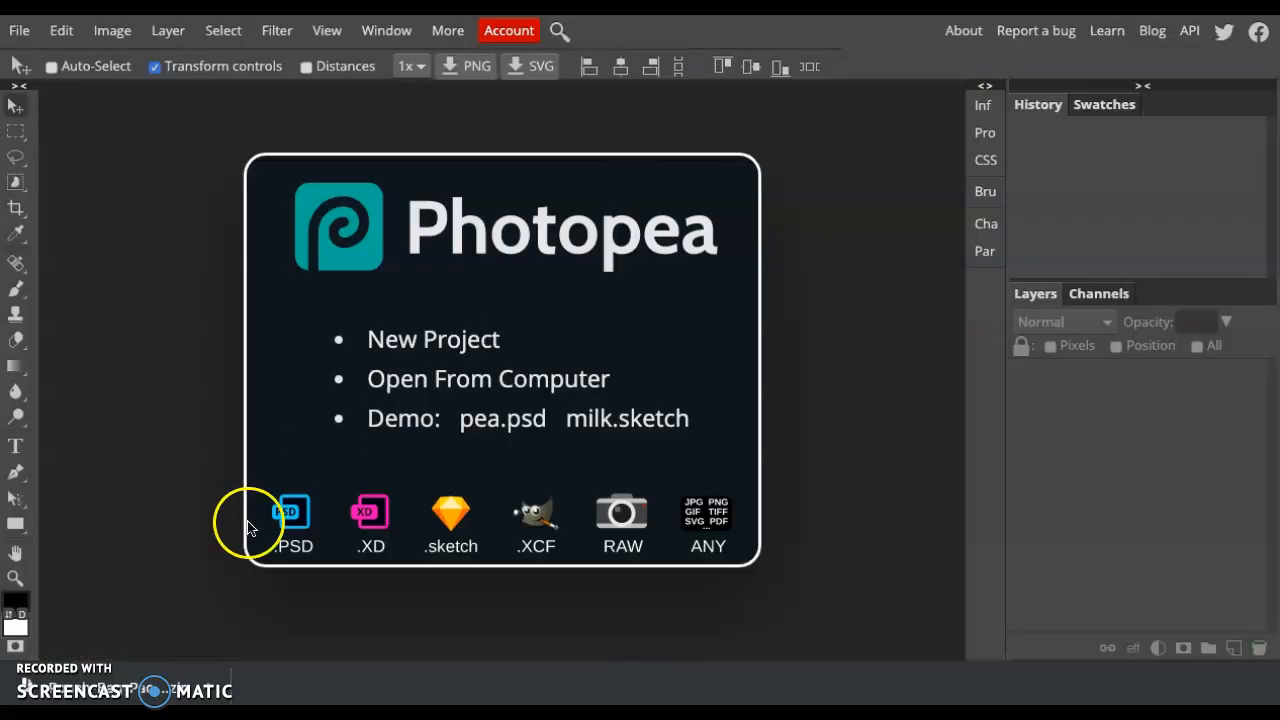
mouse_move(476, 390)
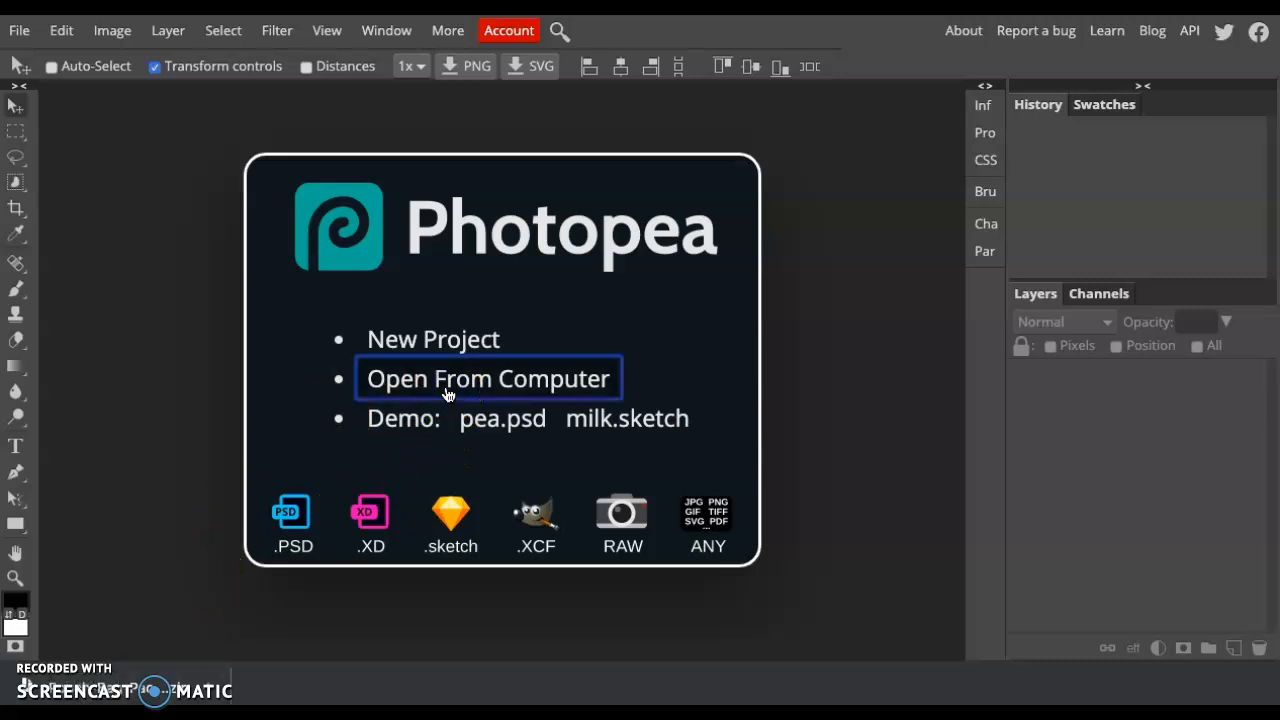
Step: Open Mockup.psd from the Pouch Bag Packaging Mockup 2 folder using Open From Computer
left_click(488, 378)
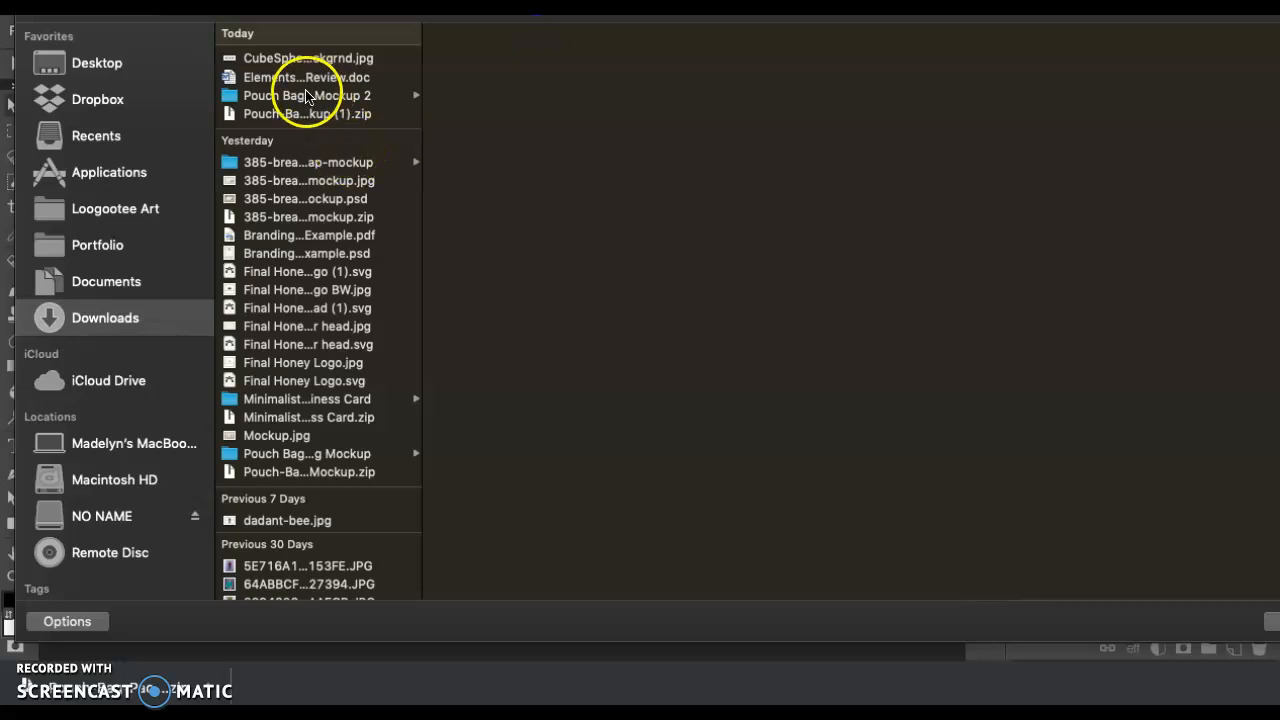
left_click(308, 96)
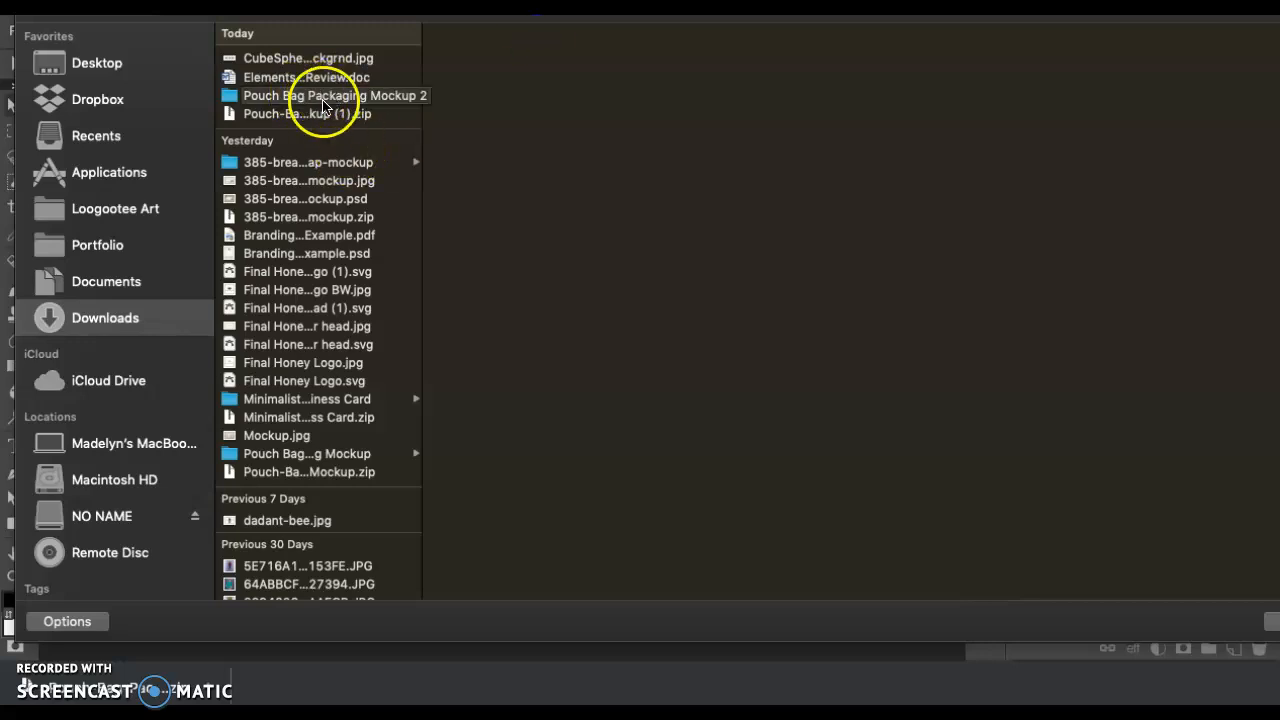
left_click(320, 96)
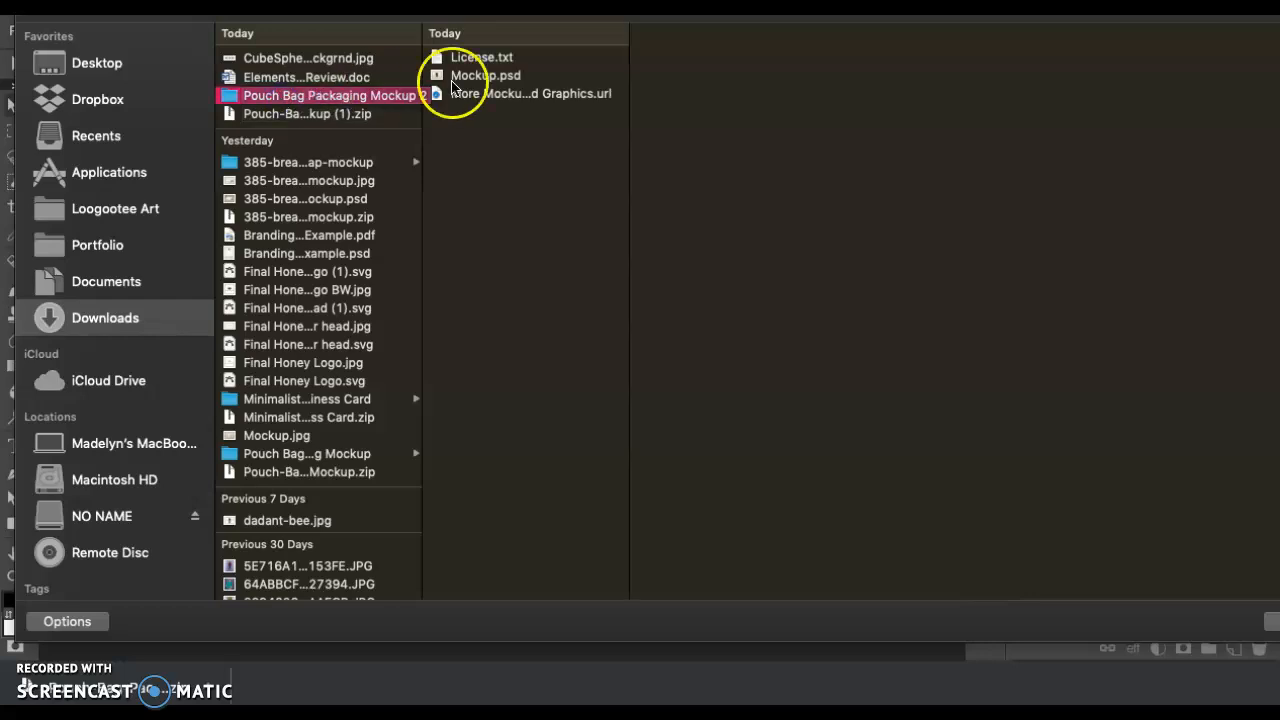
left_click(484, 76)
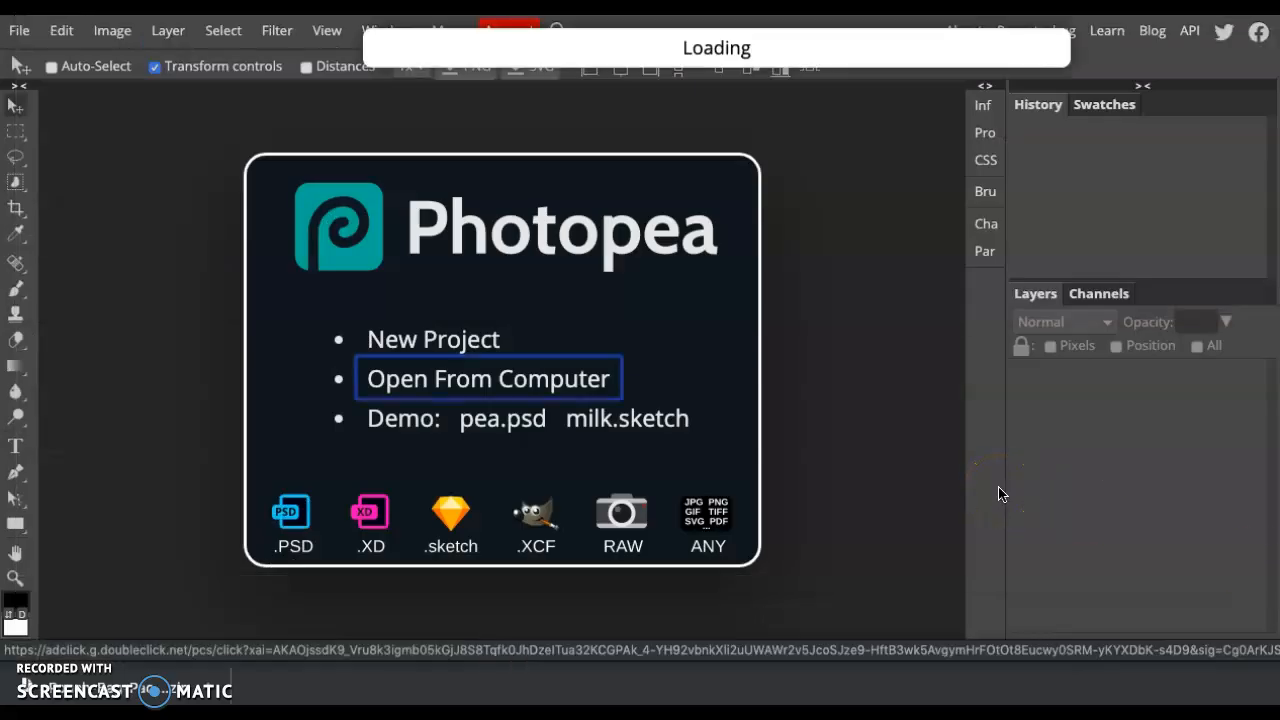
left_click(488, 378)
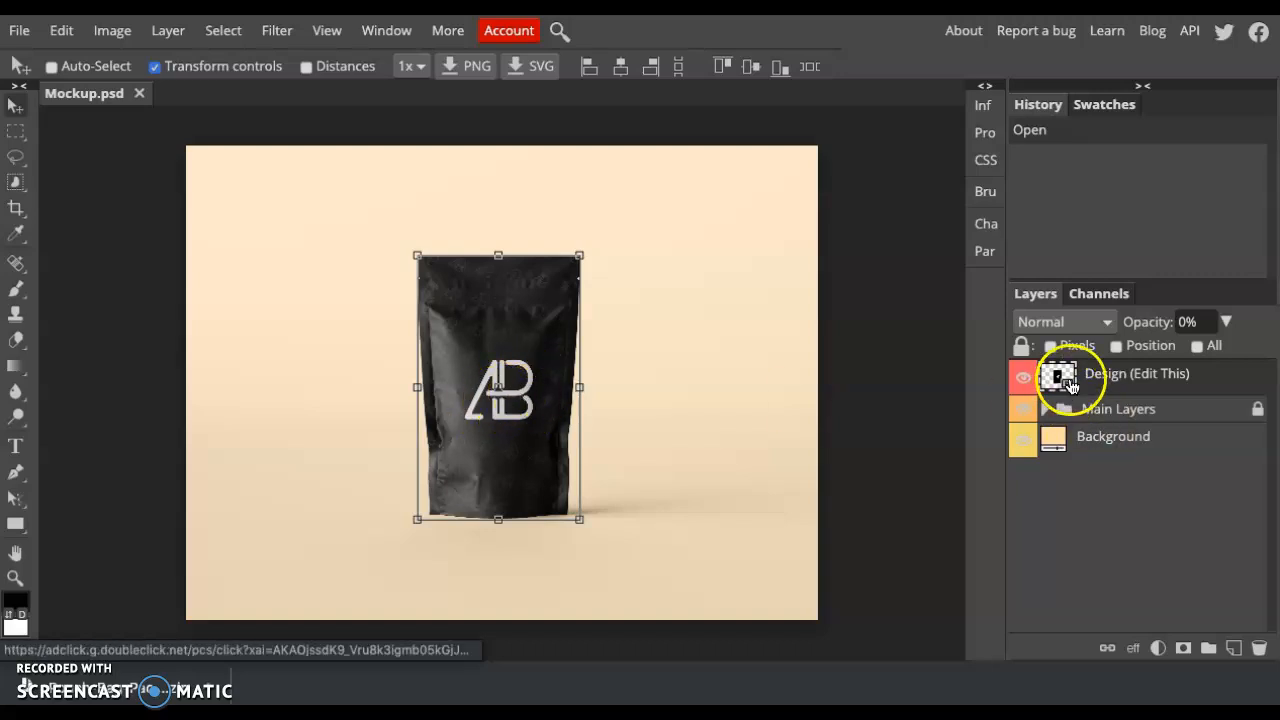
Step: Edit the Design smart object and place the Final Honey Logo file from Downloads into it
double_click(1052, 376)
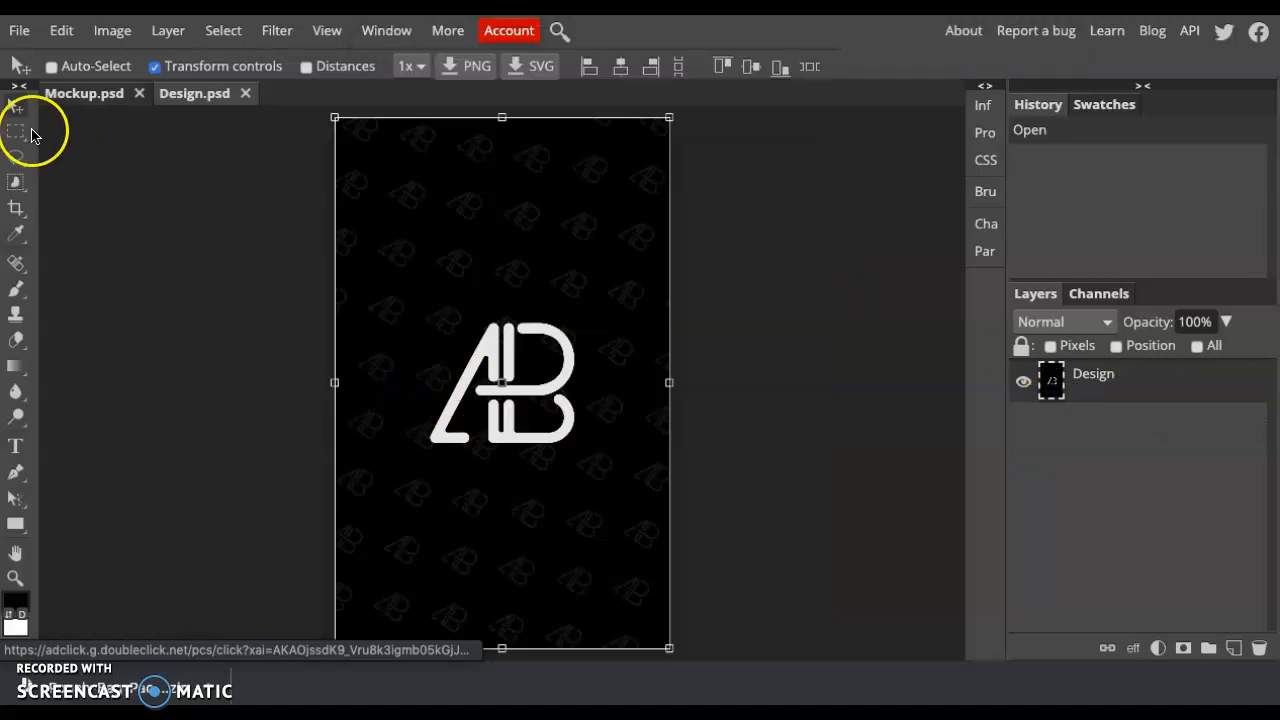
left_click(18, 30)
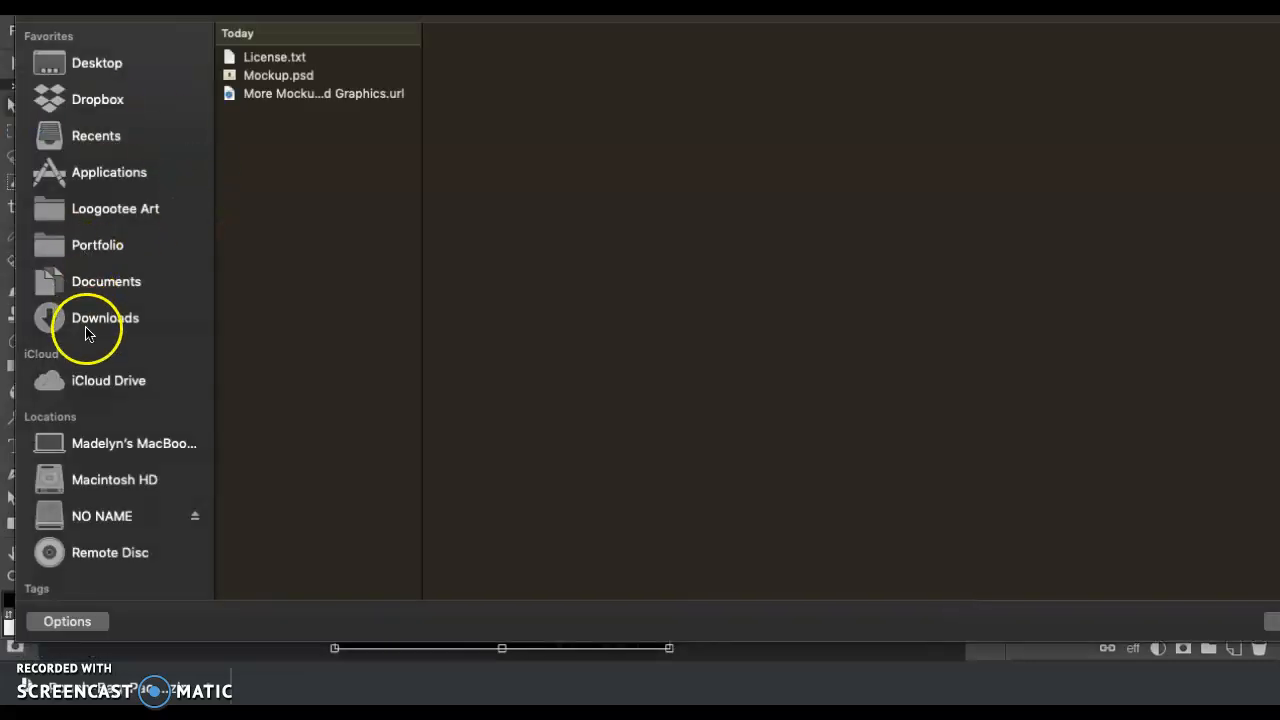
left_click(104, 318)
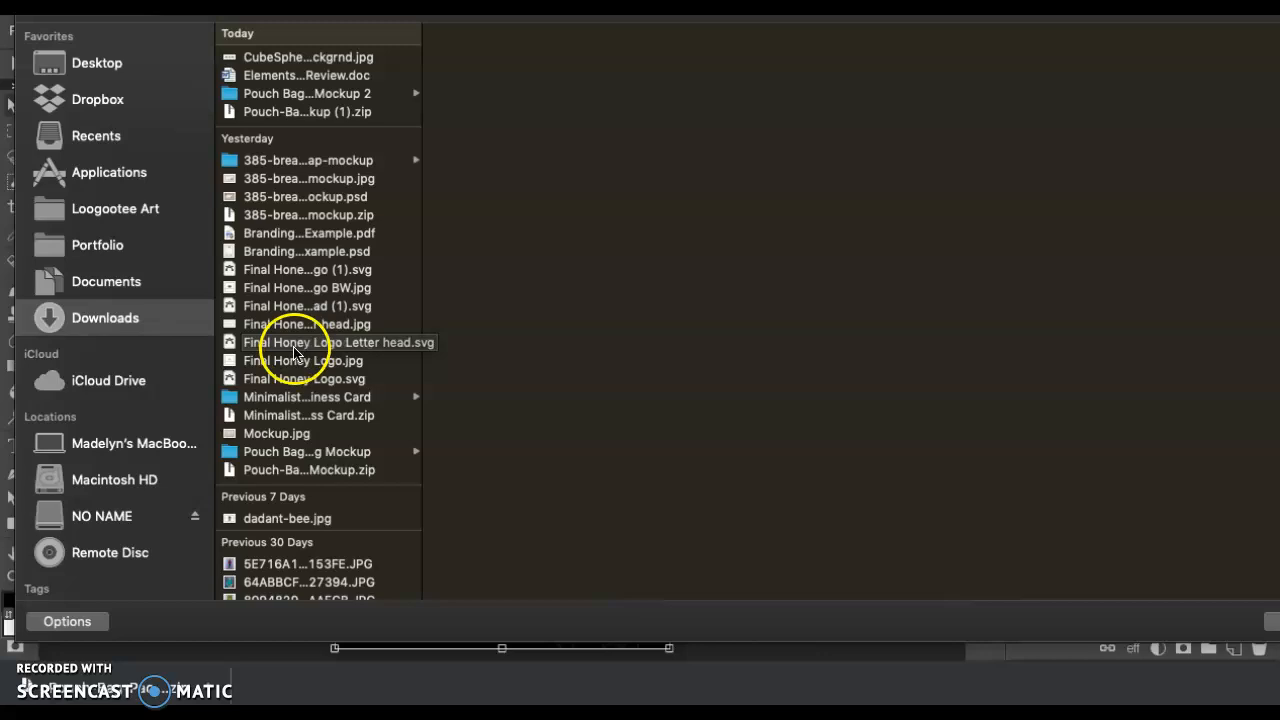
left_click(308, 306)
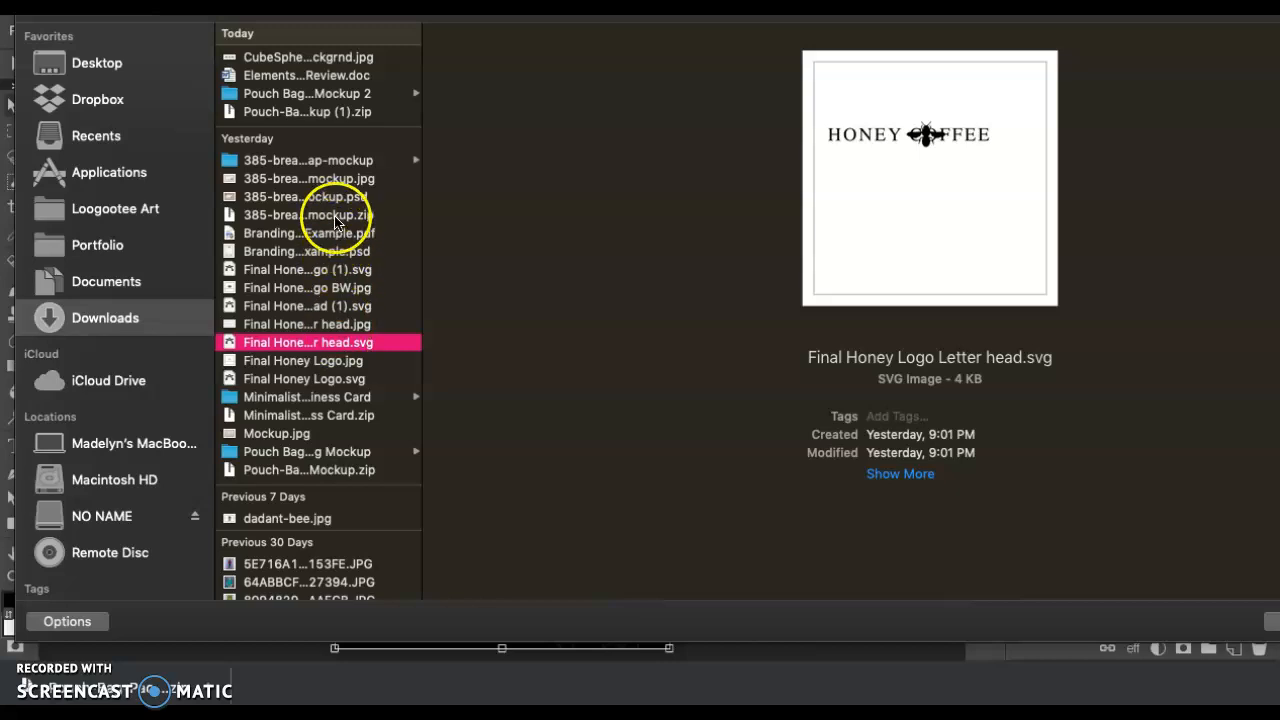
left_click(304, 378)
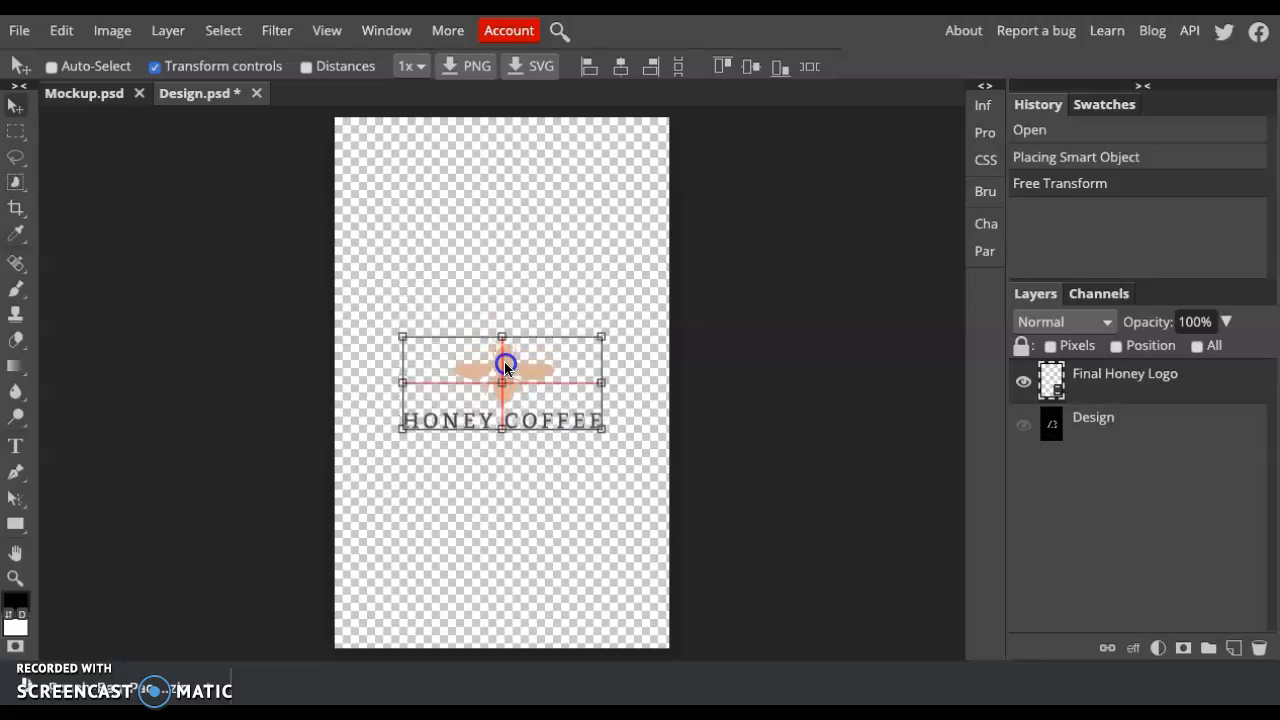
Step: Move the placed Honey Coffee logo into position on the bag design
left_click_drag(504, 364, 536, 262)
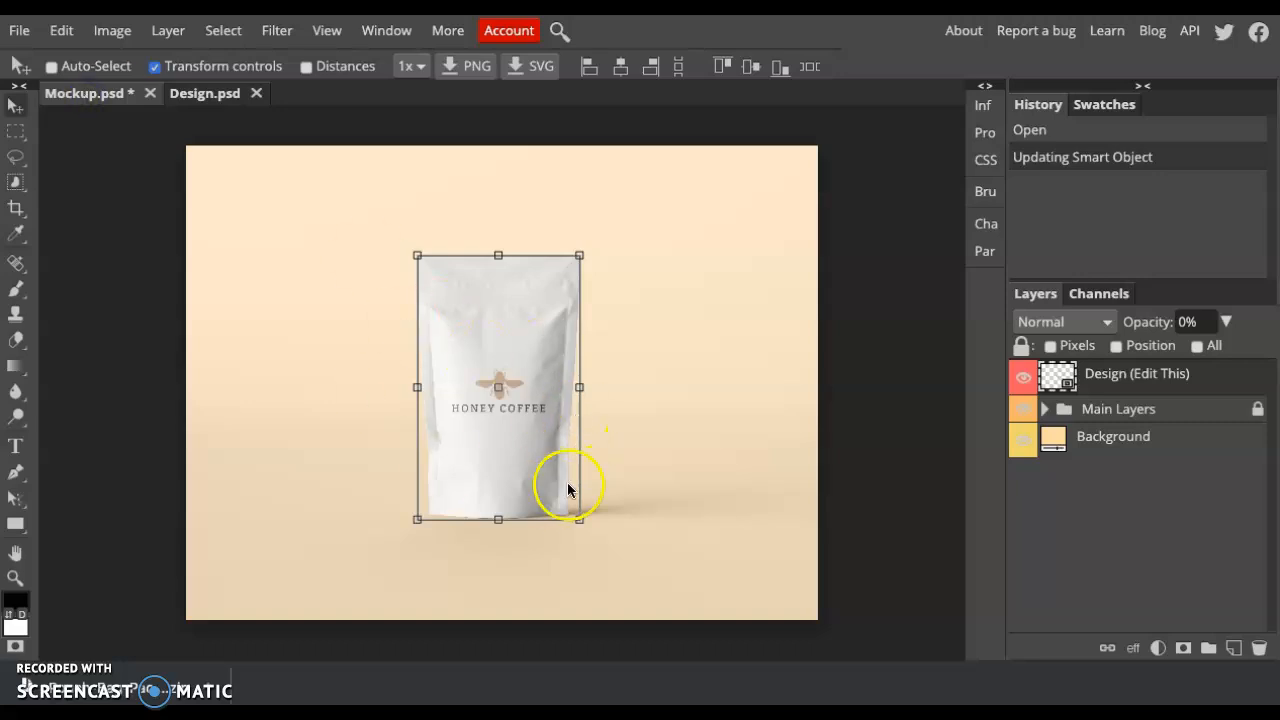
mouse_move(300, 230)
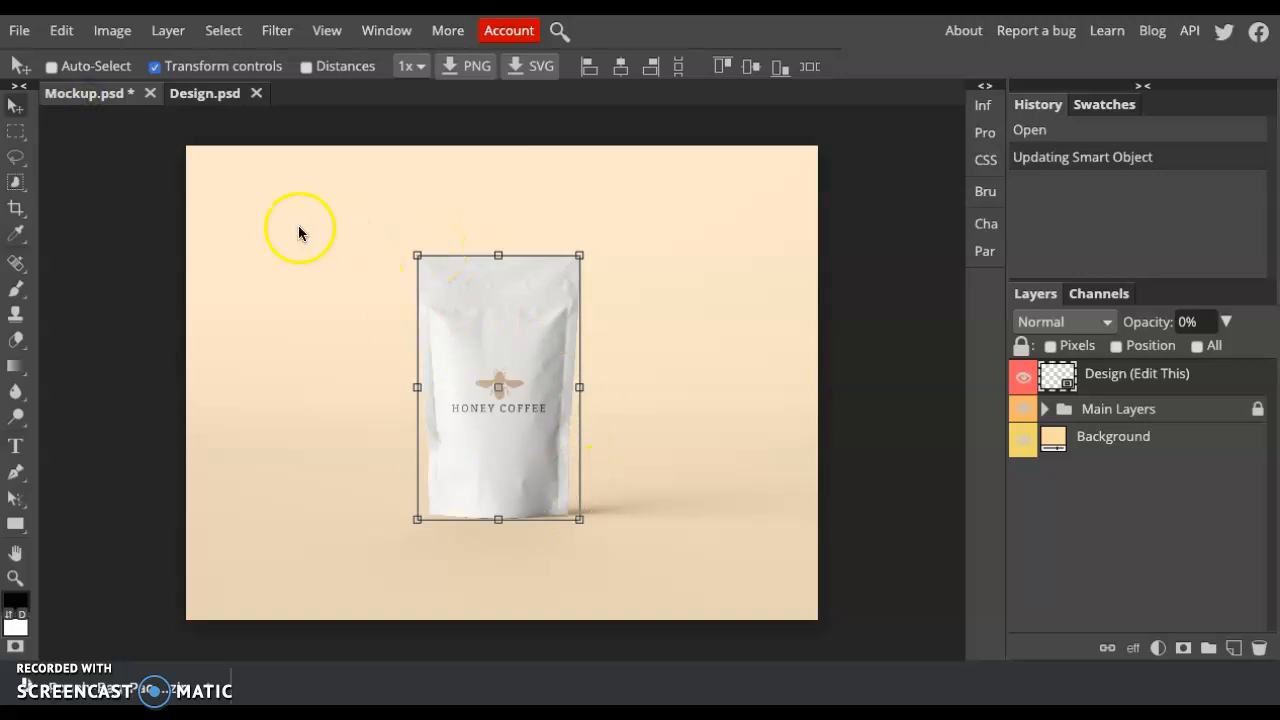
Step: Show the Export as formats (PNG, JPG, SVG, GIF, PDF) for the finished Mockup.psd
left_click(18, 30)
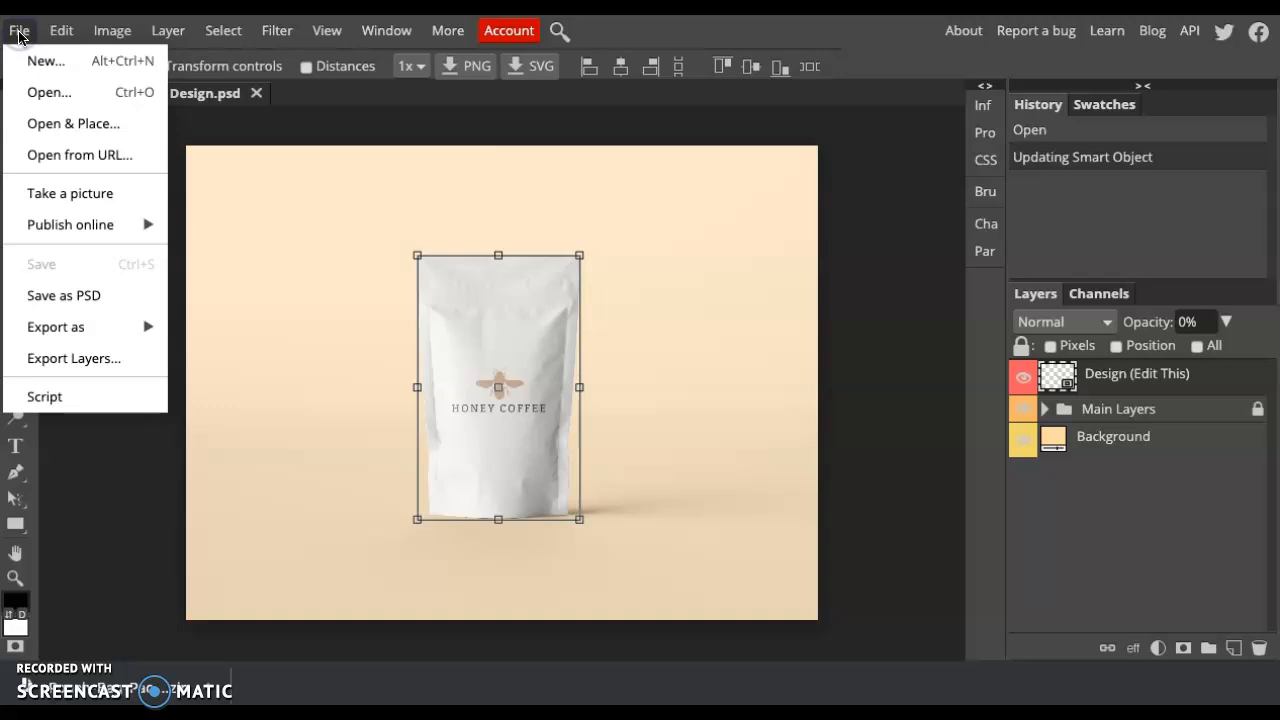
mouse_move(72, 358)
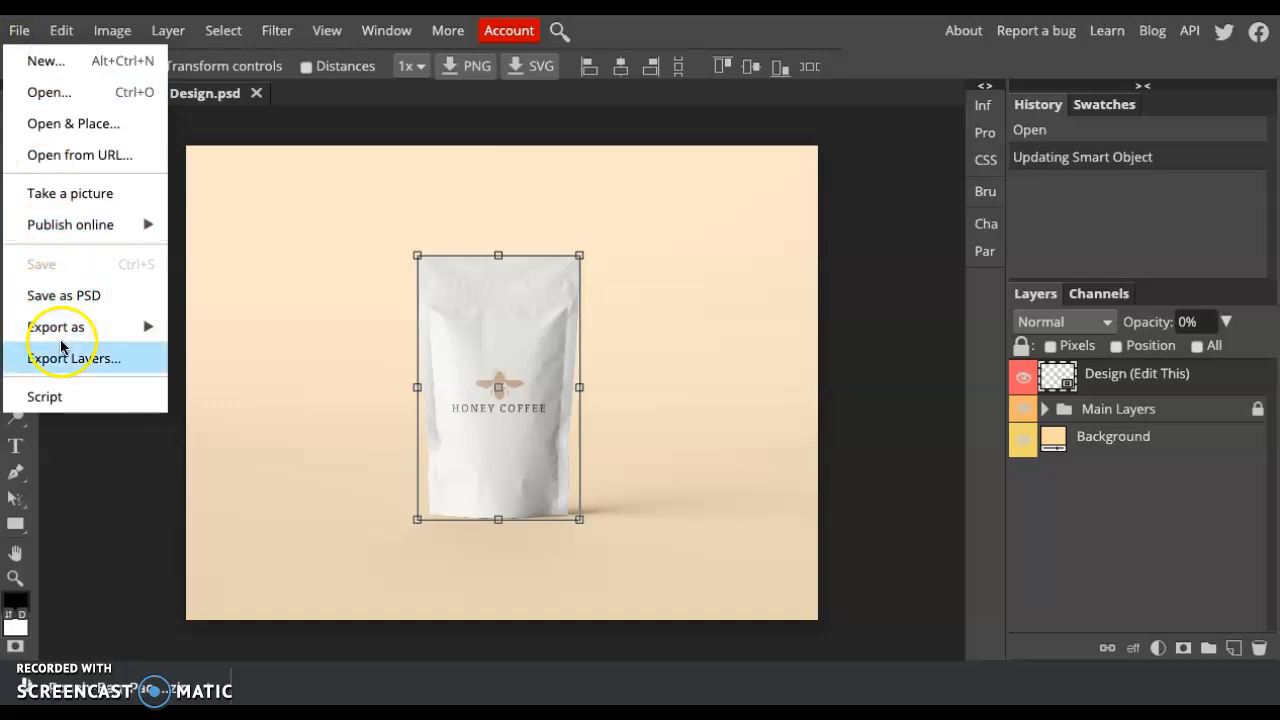
left_click(56, 328)
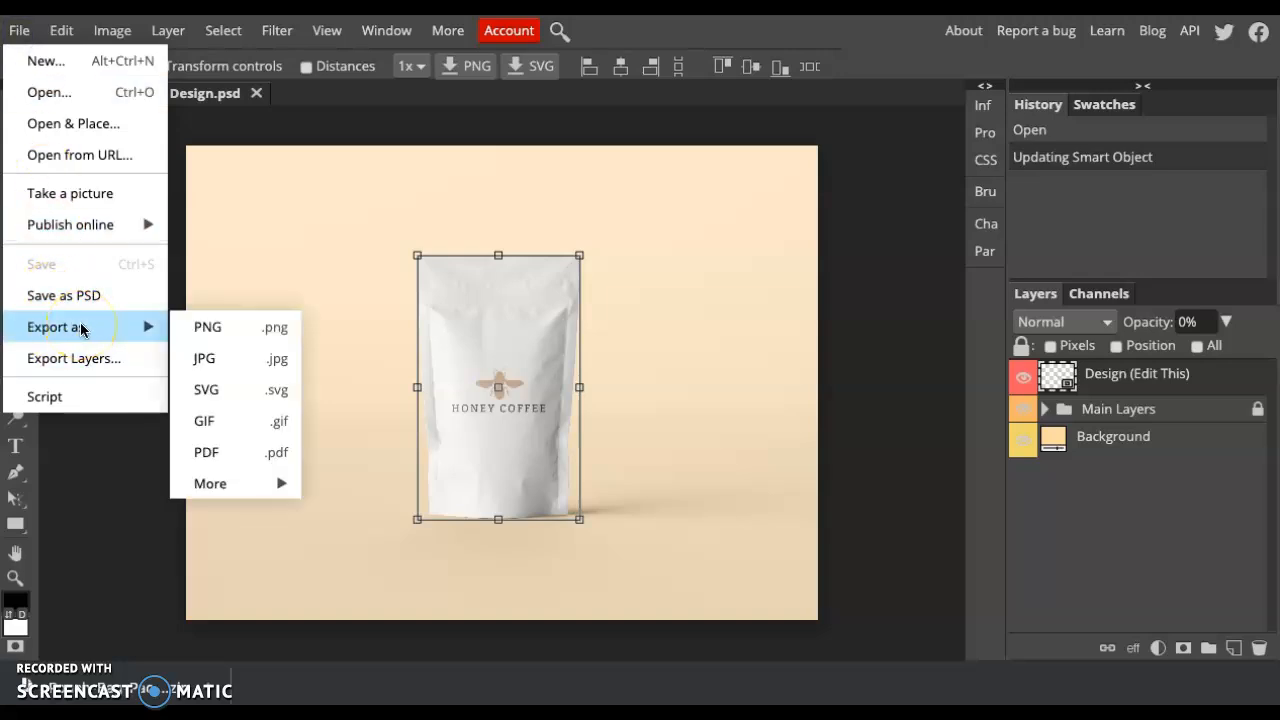
mouse_move(204, 420)
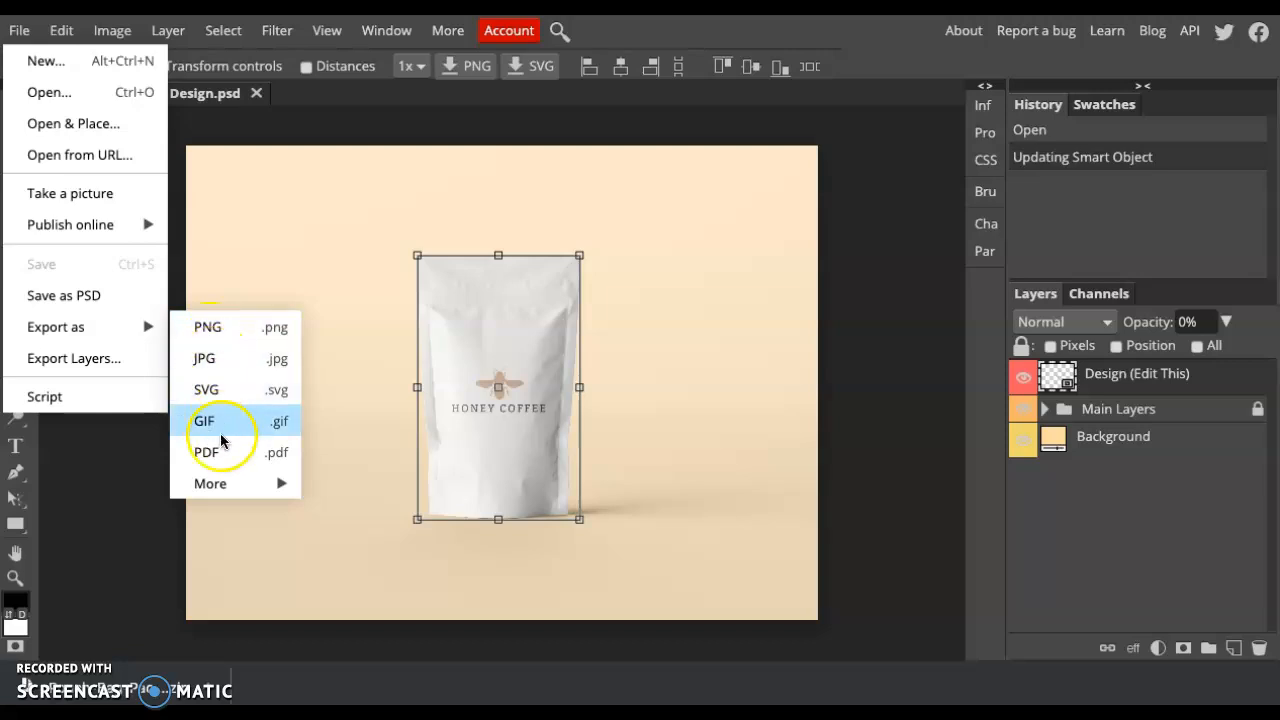